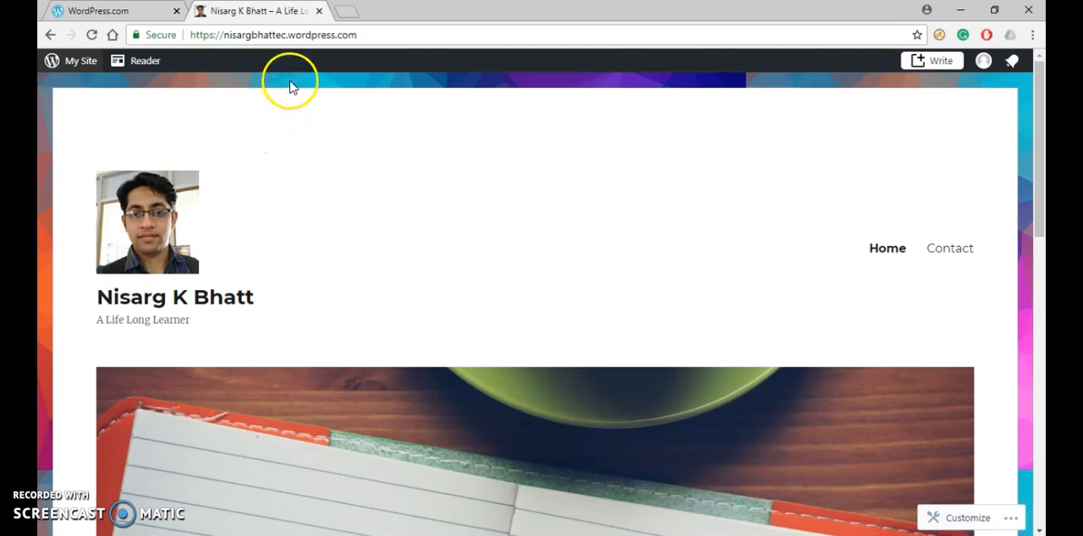
pyautogui.moveTo(213, 281)
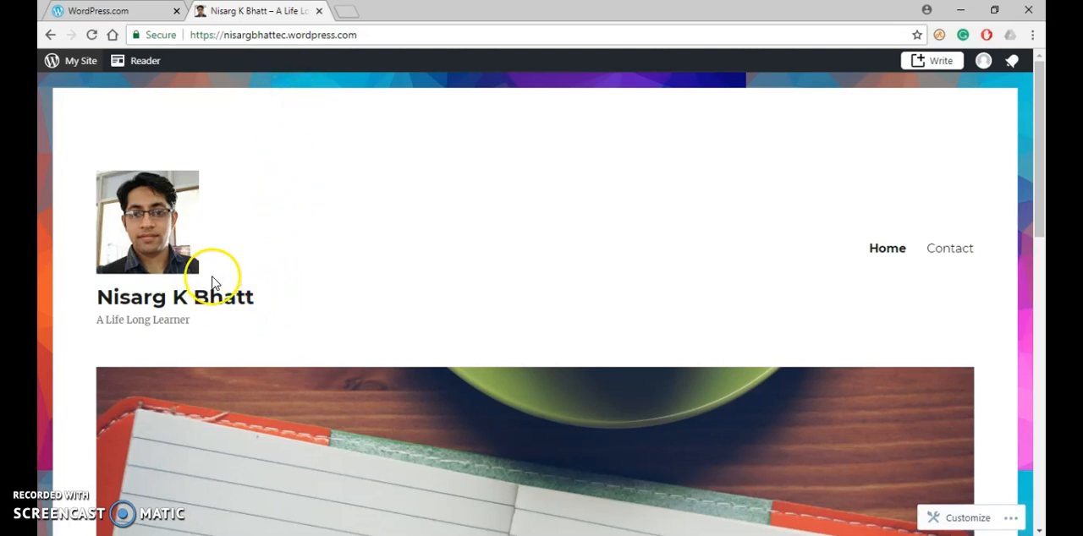
pyautogui.moveTo(274, 414)
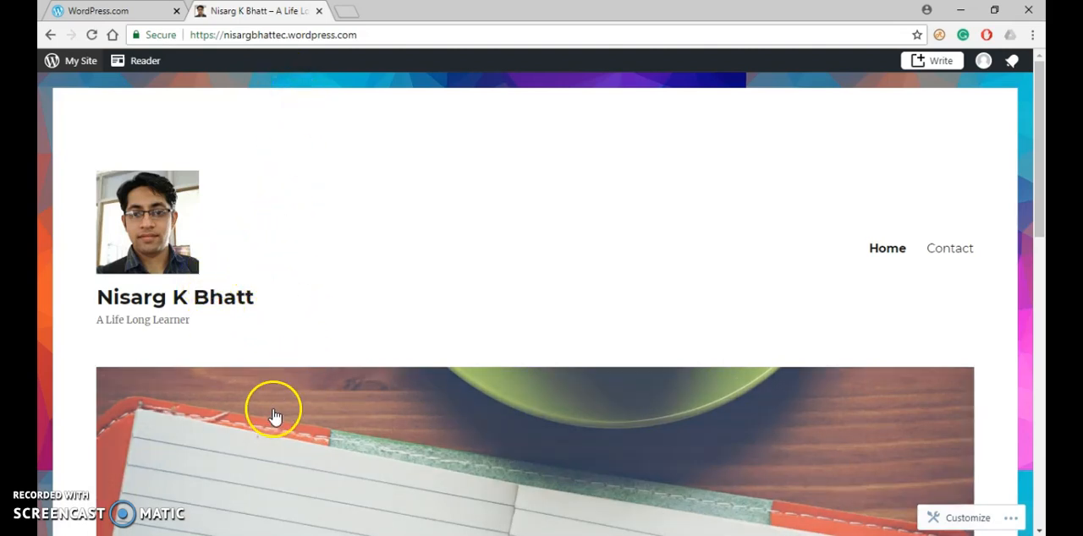
pyautogui.moveTo(333, 397)
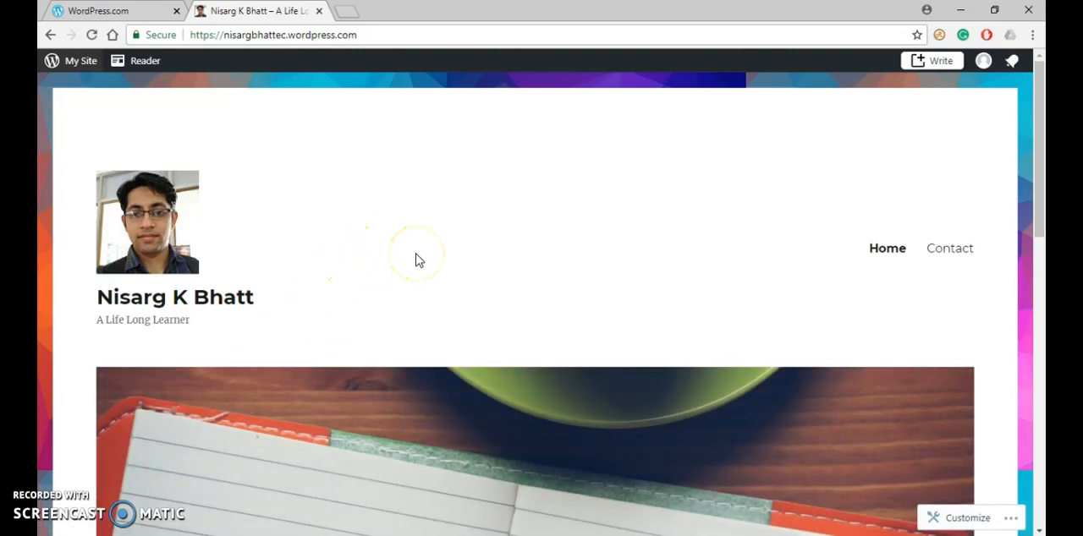
pyautogui.moveTo(991, 230)
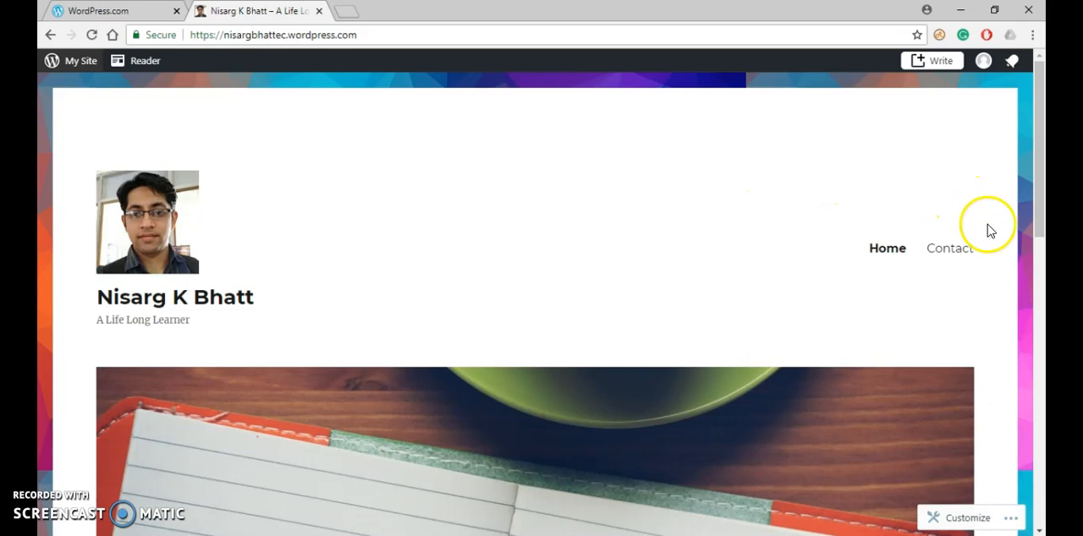
pyautogui.moveTo(798, 222)
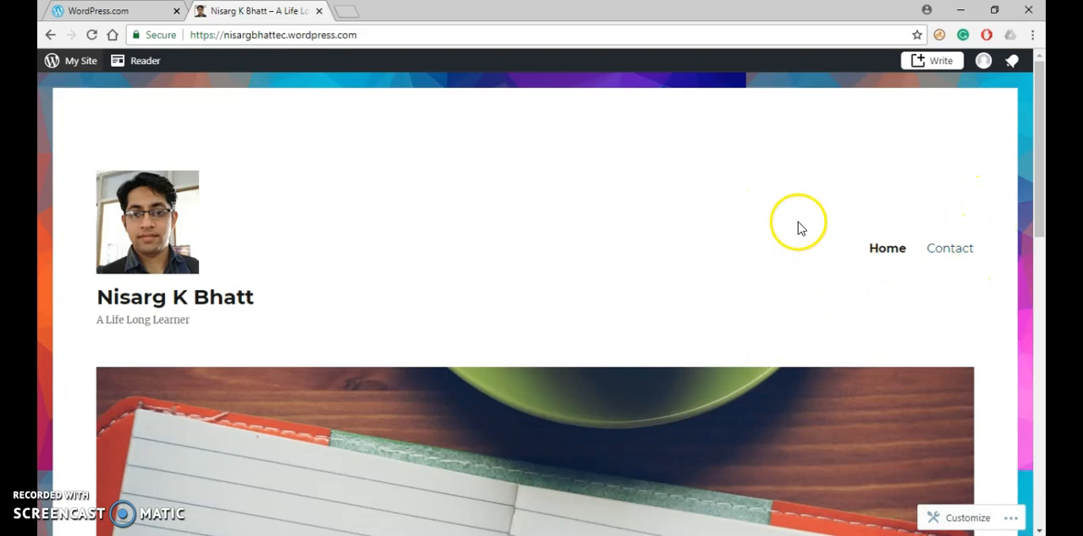
pyautogui.moveTo(426, 213)
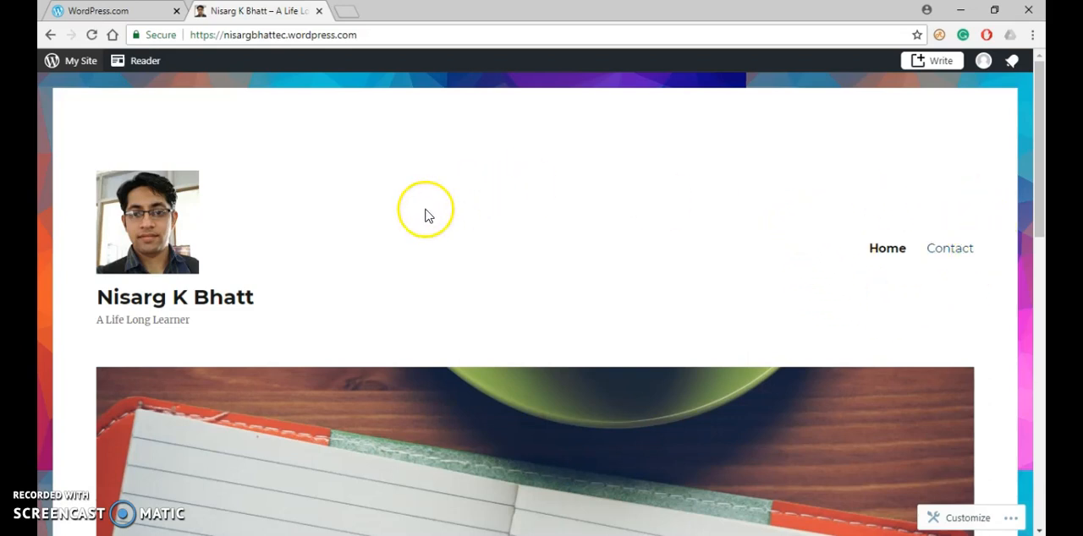
pyautogui.moveTo(81, 61)
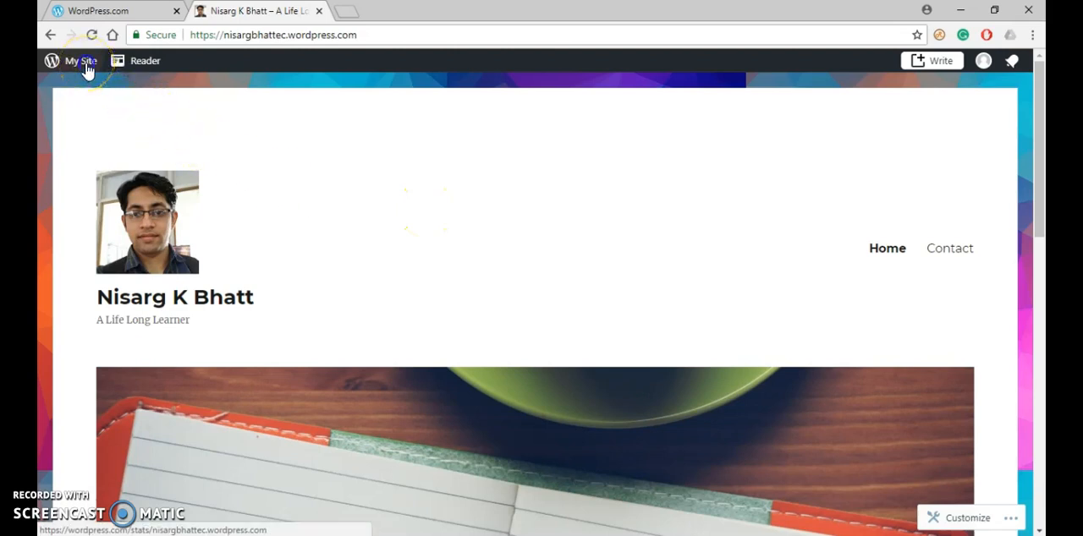
# Show the Site Pages list from My Site, listing the blog posts page and Contact.
pyautogui.click(79, 61)
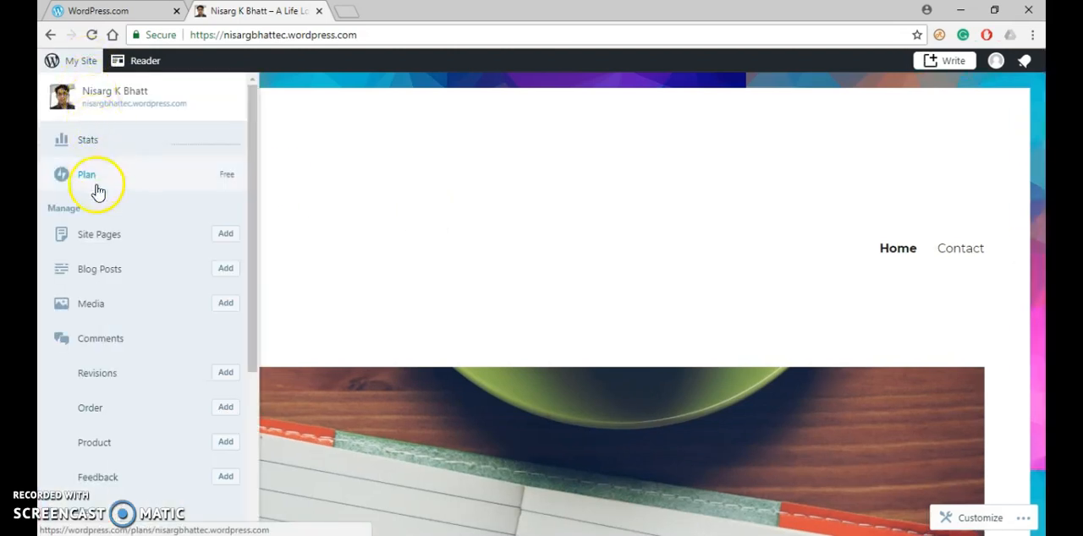
pyautogui.click(98, 234)
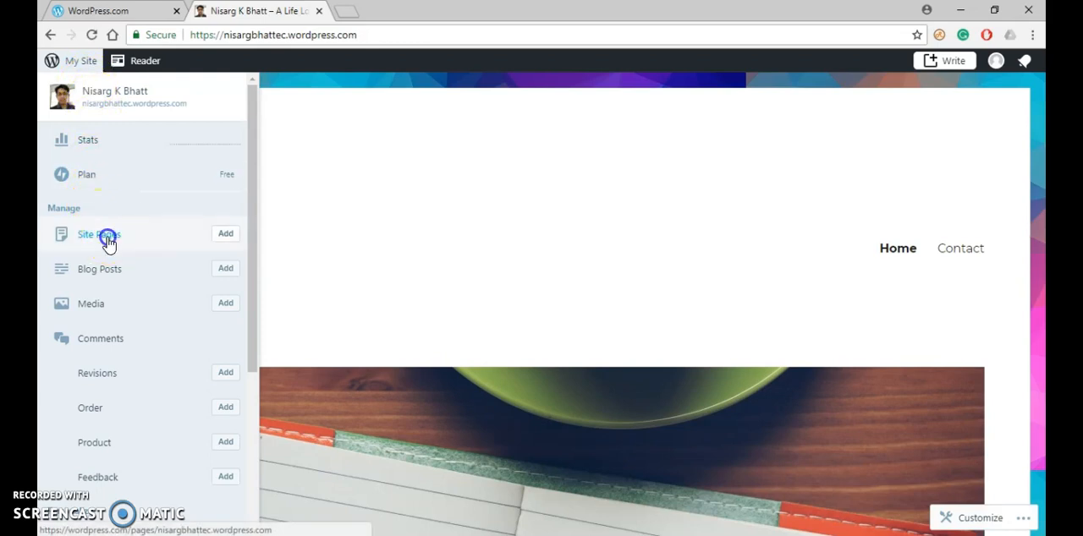
pyautogui.click(98, 233)
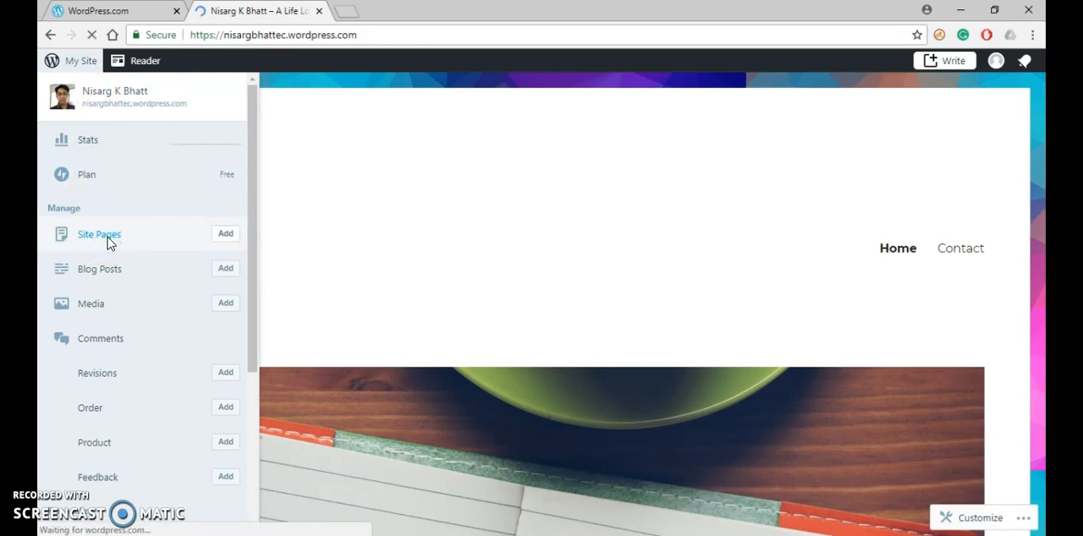
pyautogui.click(99, 234)
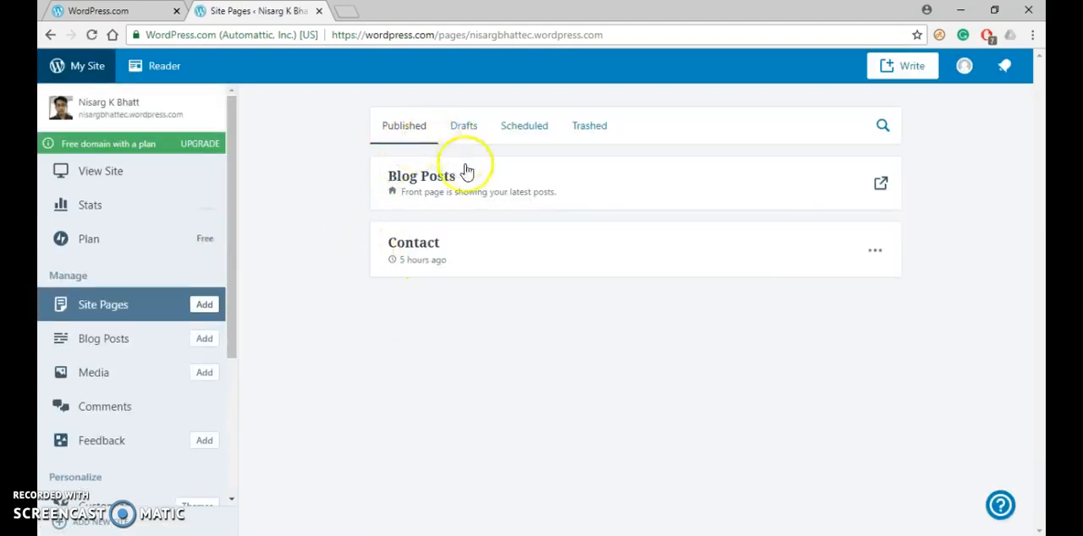
pyautogui.moveTo(453, 260)
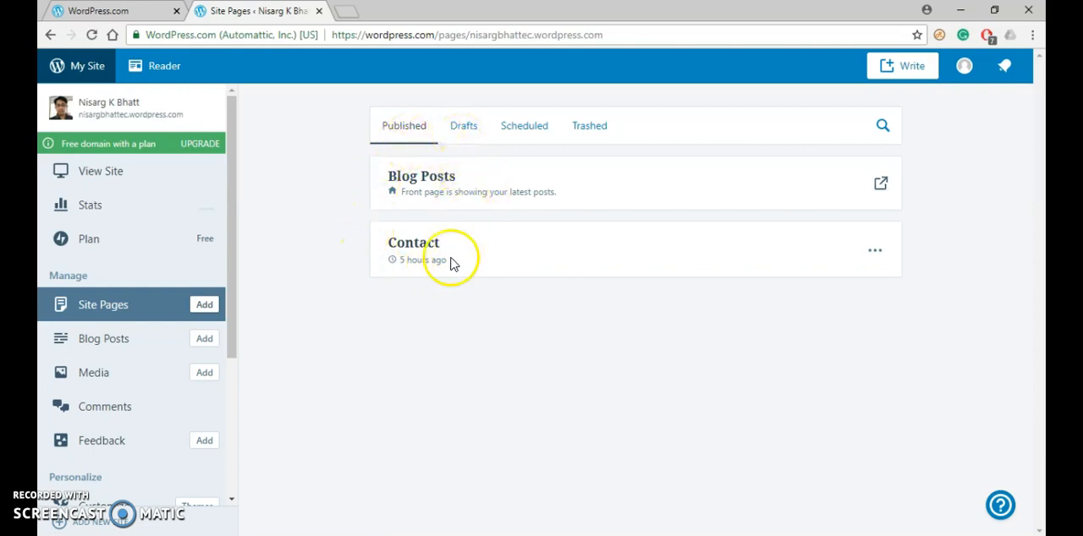
pyautogui.moveTo(379, 298)
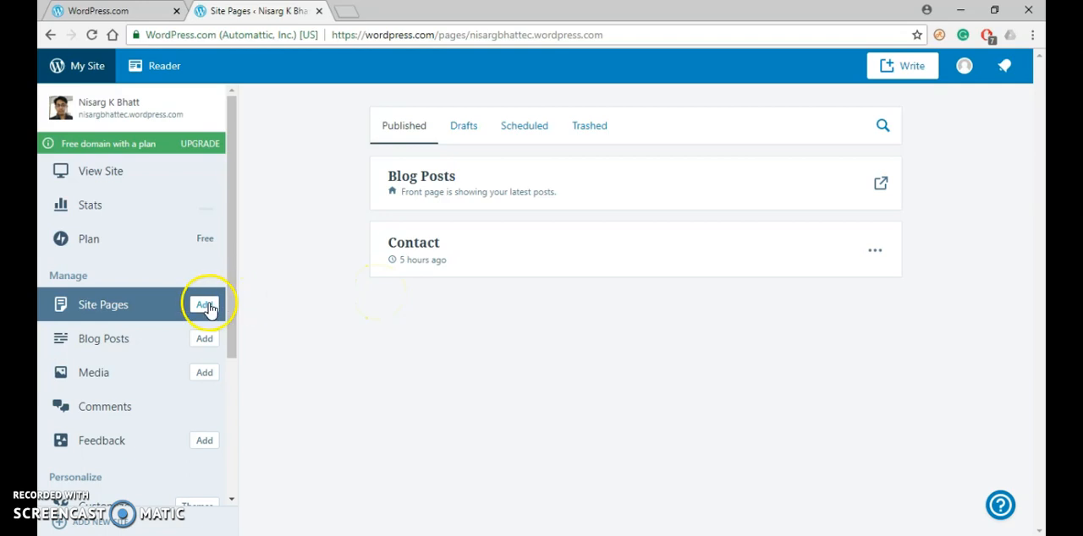
# Create a new page titled 'About Me' with Education, Experience and Research bullet sections.
pyautogui.click(203, 304)
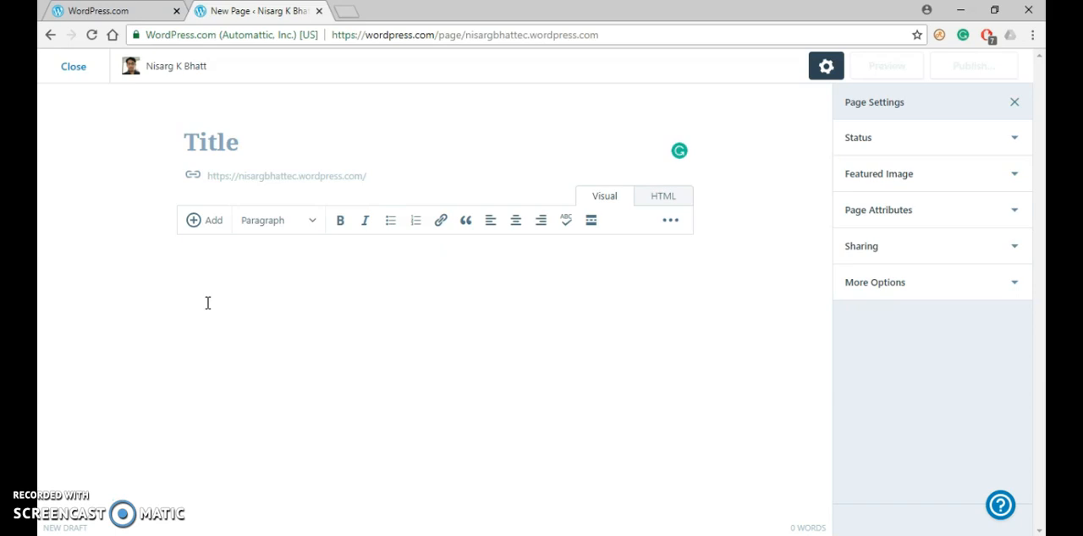
pyautogui.write('A')
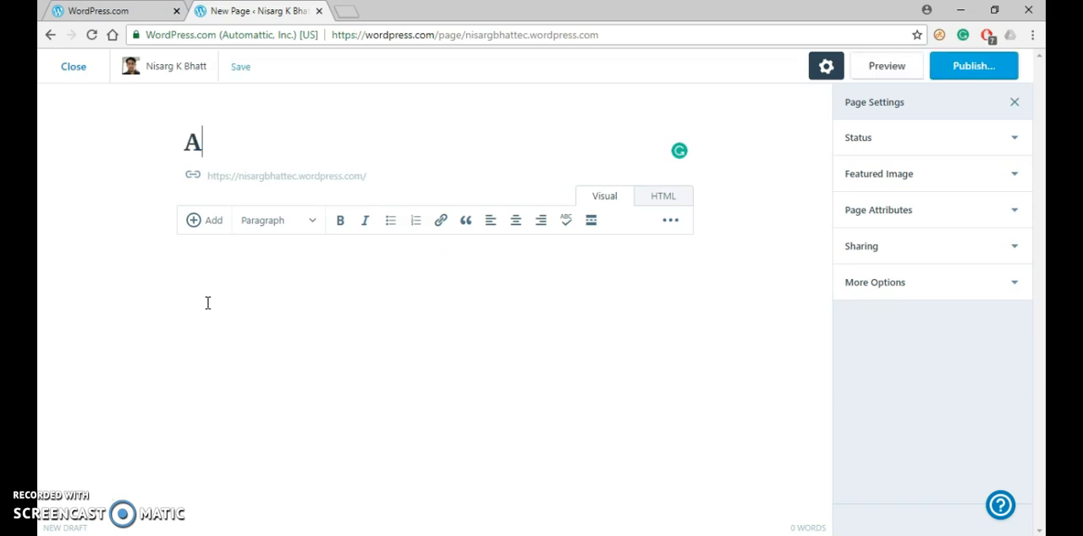
pyautogui.write('bout')
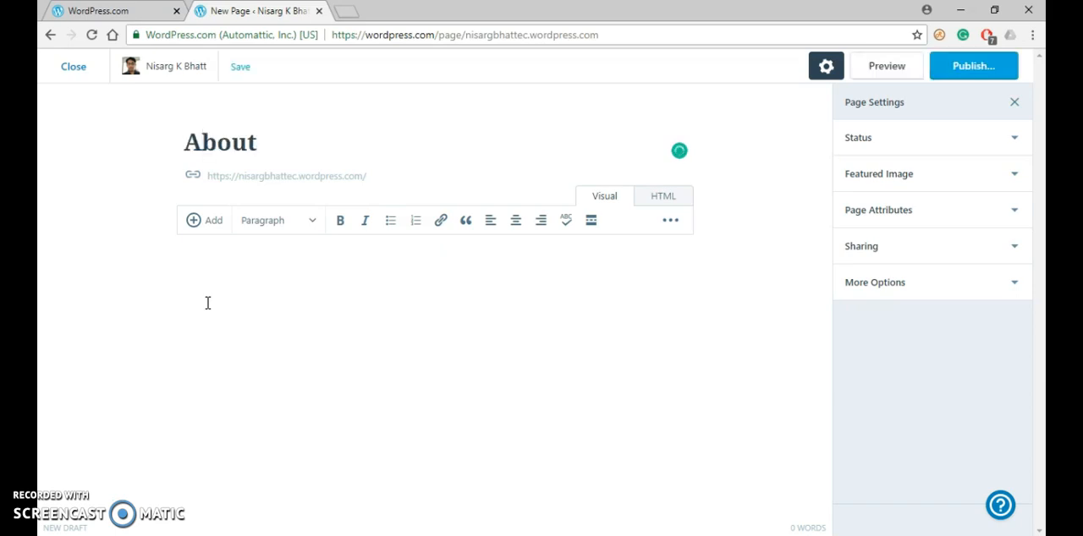
pyautogui.write('ME')
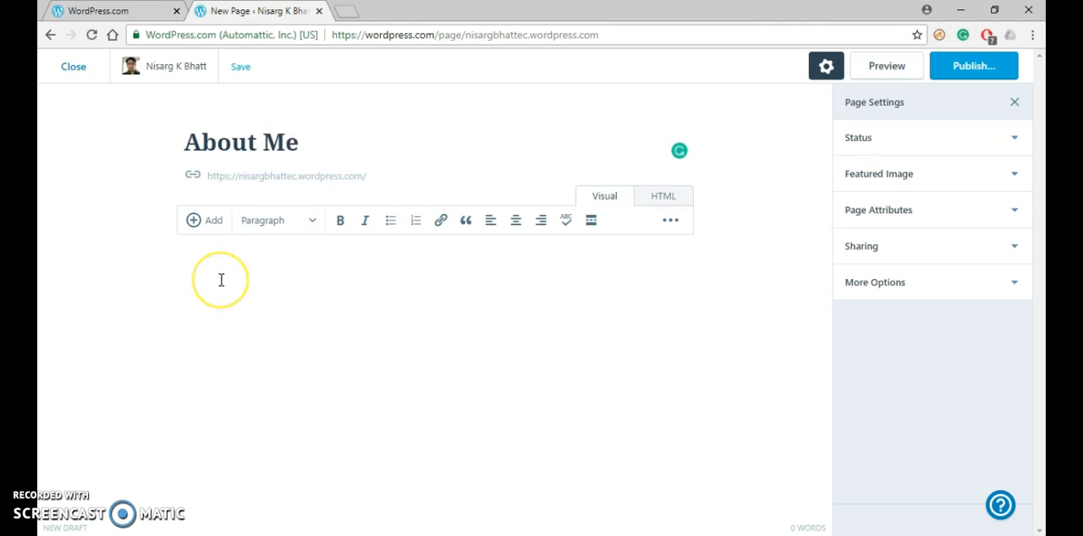
pyautogui.moveTo(328, 186)
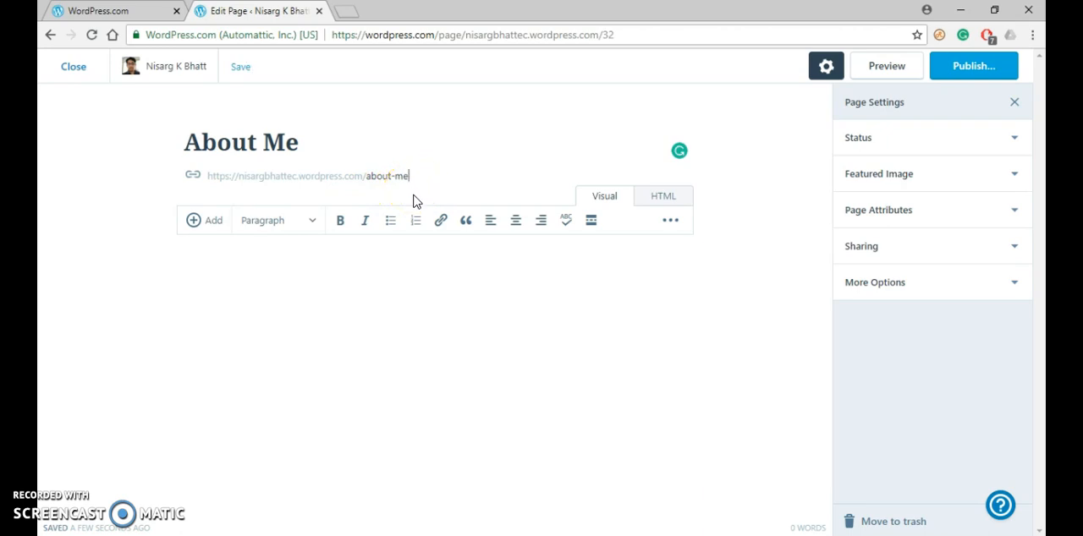
pyautogui.write('1 ...')
pyautogui.click(435, 254)
pyautogui.write('About research area')
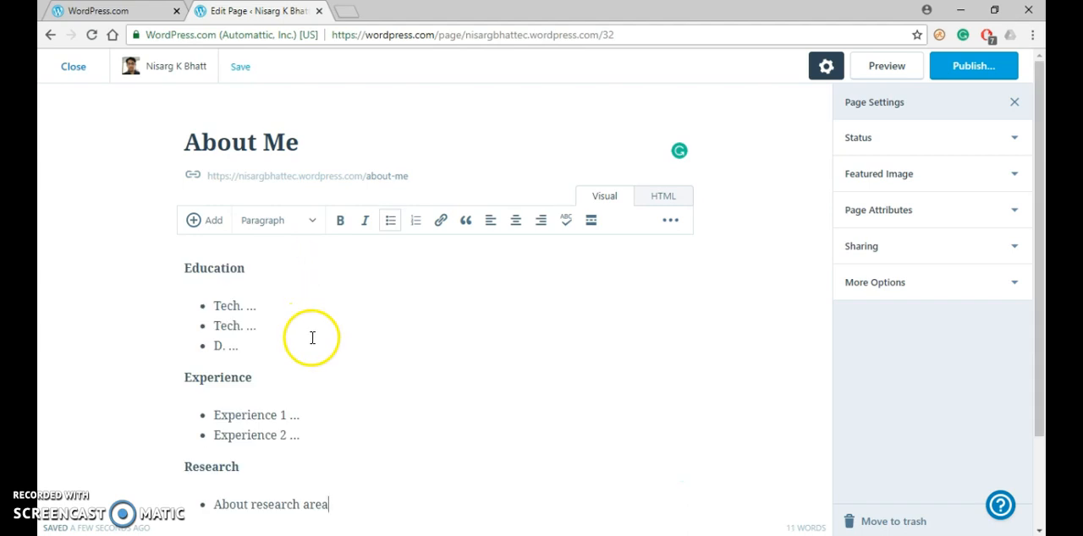
# Preview the About Me draft at Desktop size and review its sections.
pyautogui.scroll(-3)
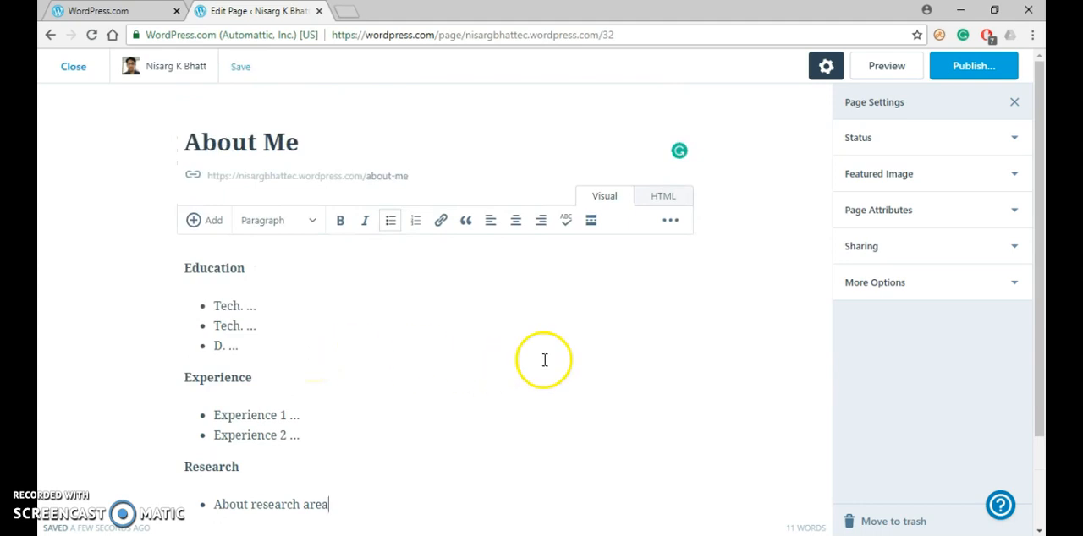
pyautogui.moveTo(744, 262)
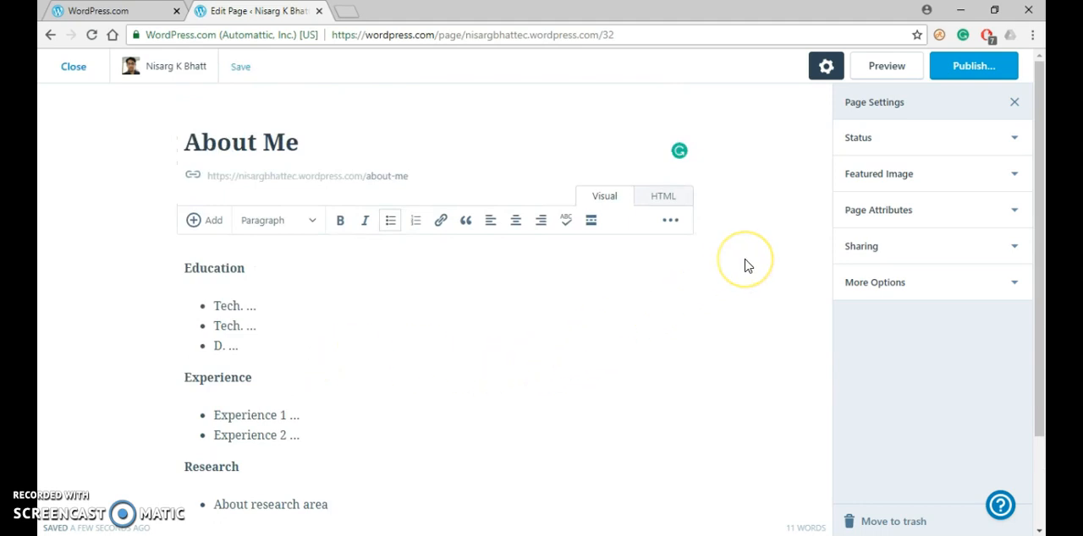
pyautogui.moveTo(887, 66)
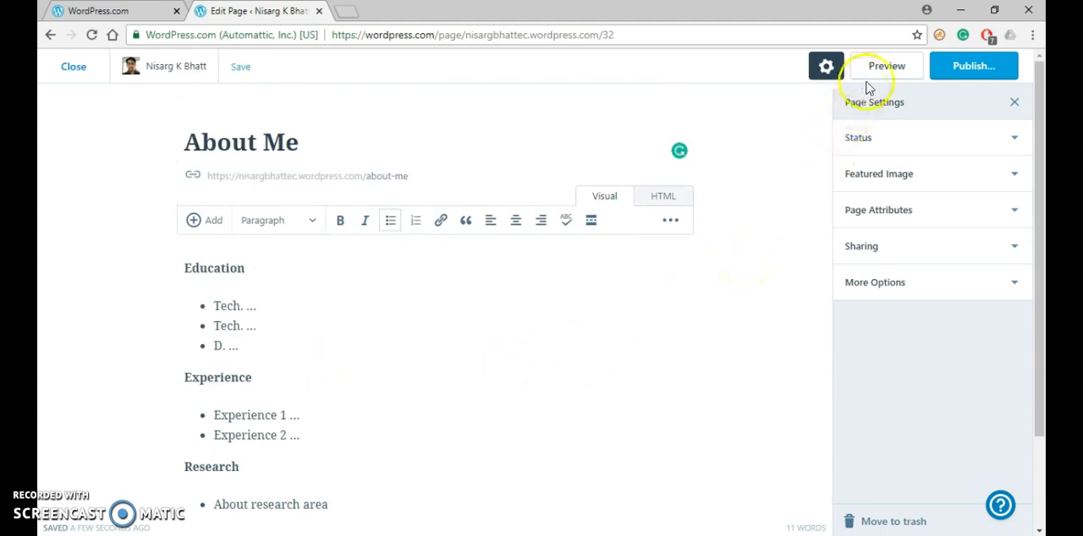
pyautogui.click(887, 64)
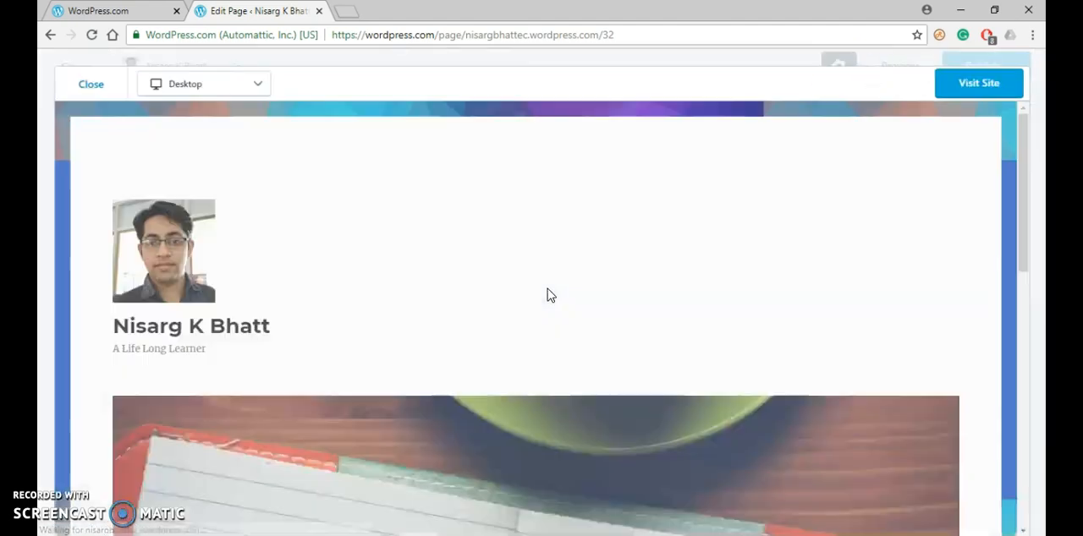
pyautogui.scroll(-3)
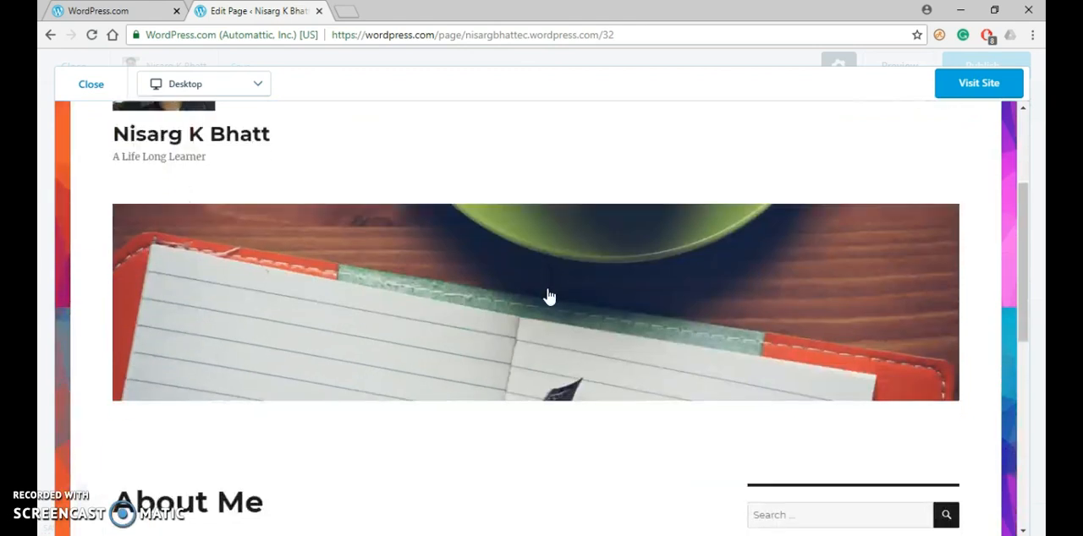
pyautogui.scroll(-3)
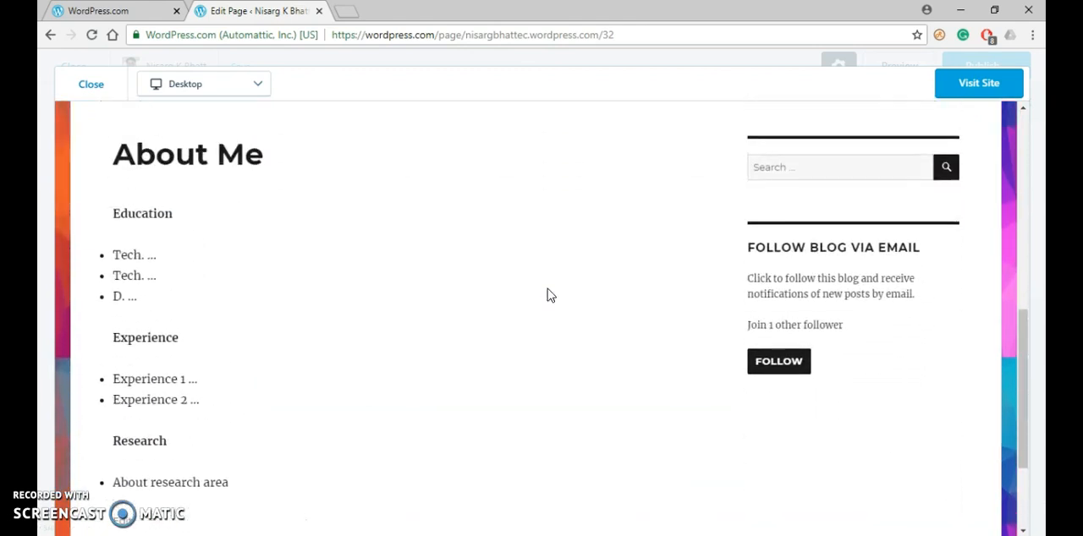
pyautogui.click(257, 83)
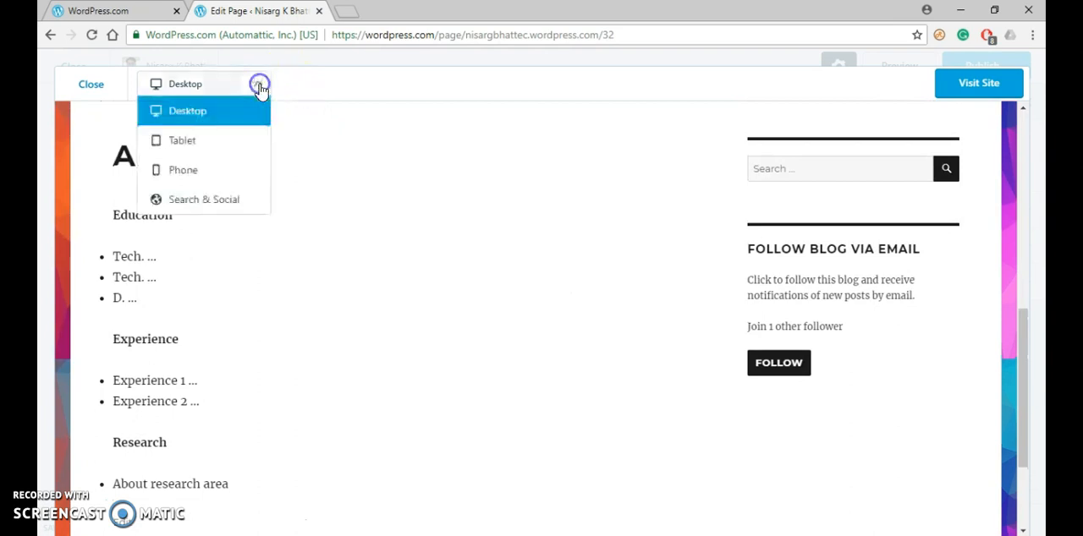
pyautogui.moveTo(213, 140)
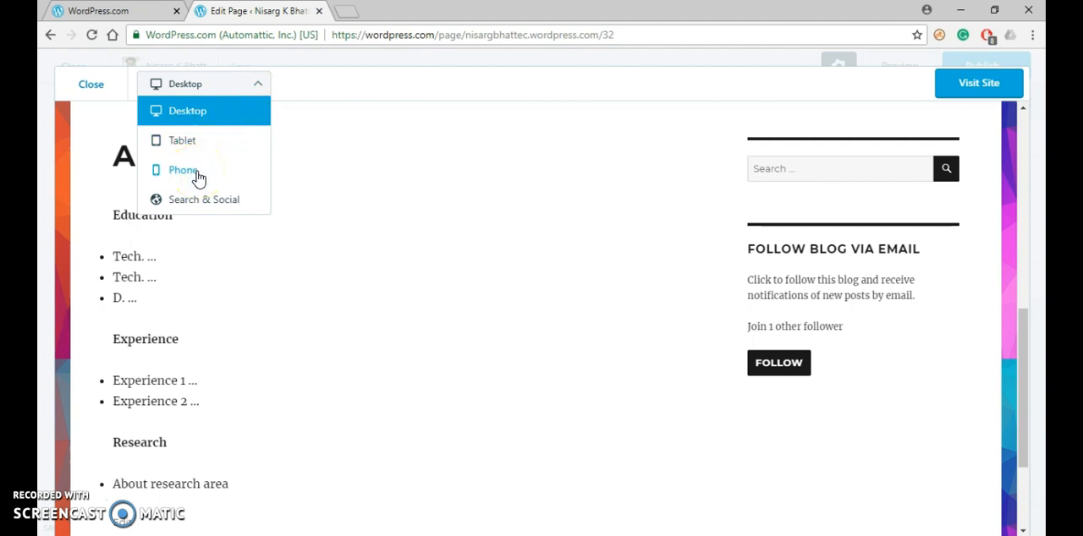
pyautogui.click(85, 85)
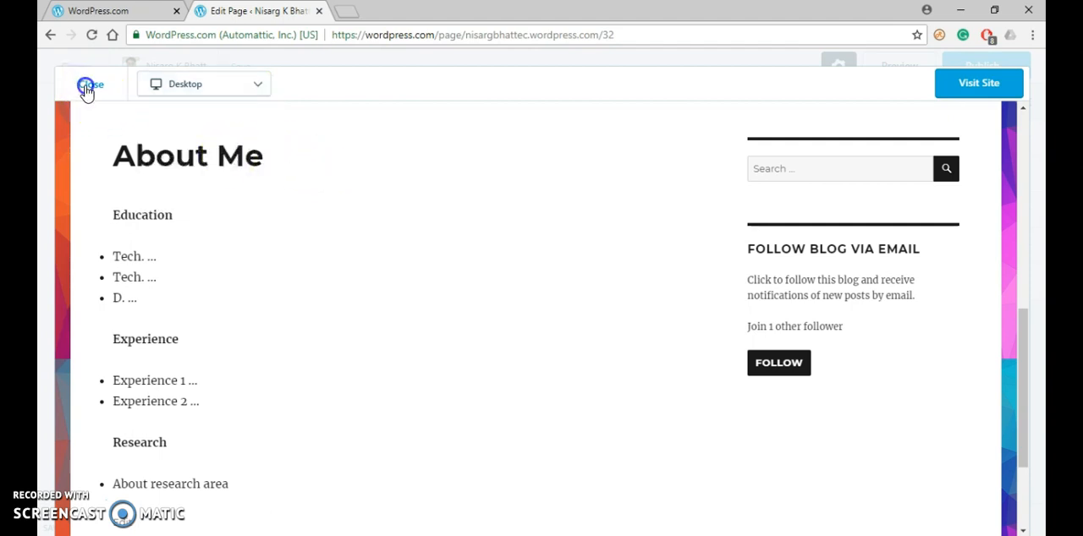
# Publish the About Me page immediately and publicly, confirmed by the published notice.
pyautogui.click(88, 84)
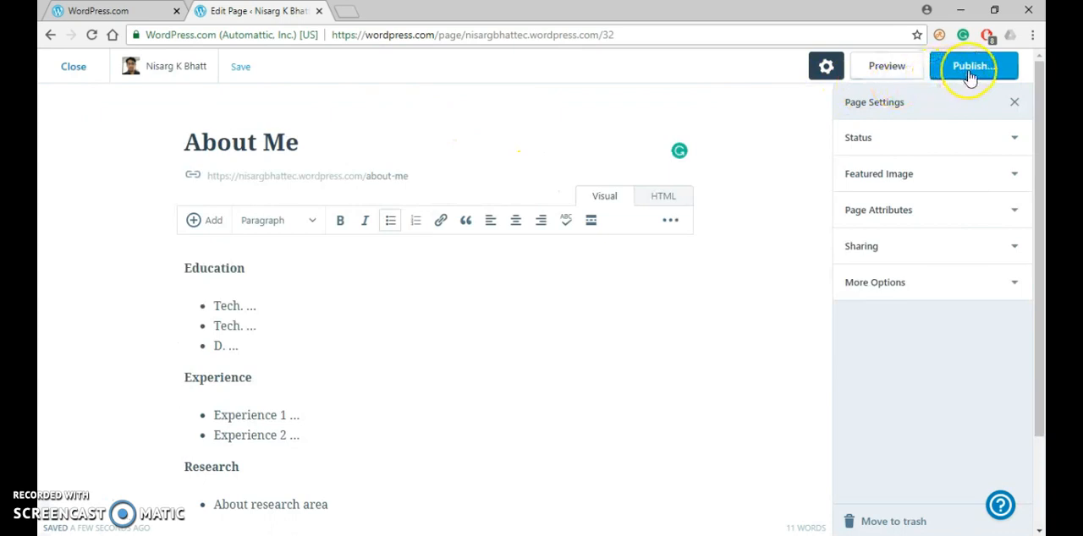
pyautogui.click(971, 66)
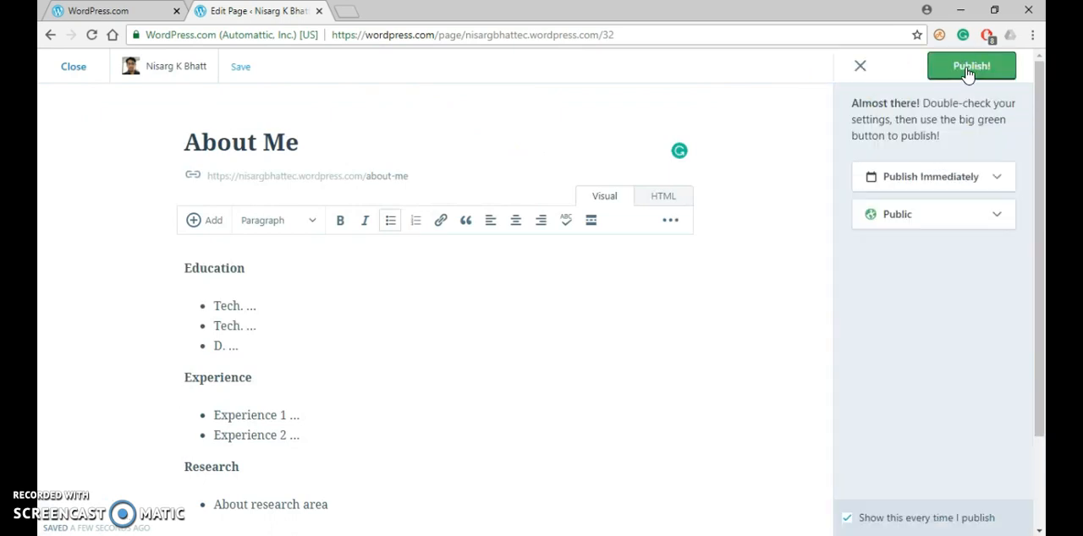
pyautogui.click(971, 66)
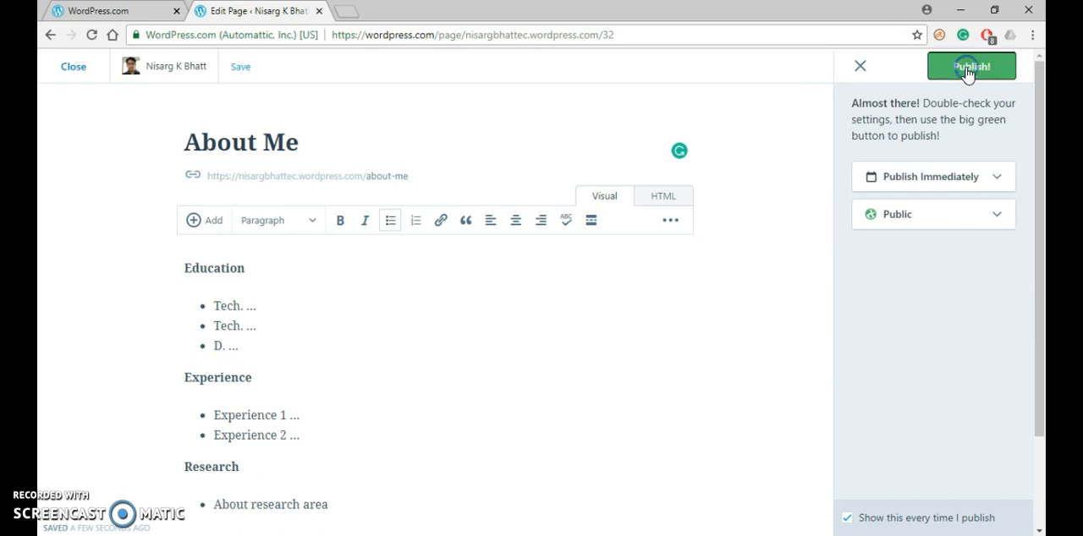
pyautogui.click(971, 66)
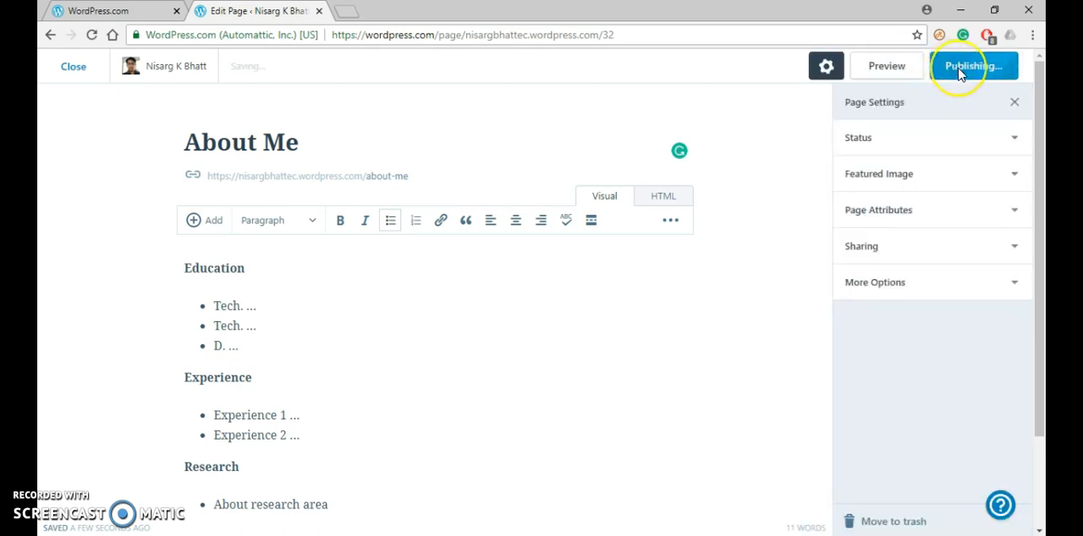
pyautogui.click(972, 66)
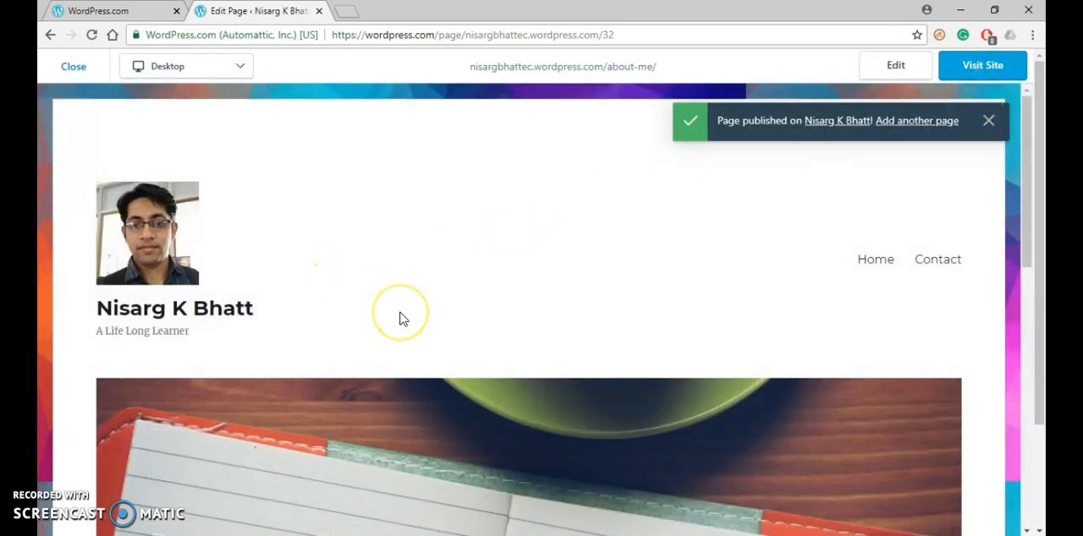
pyautogui.scroll(-3)
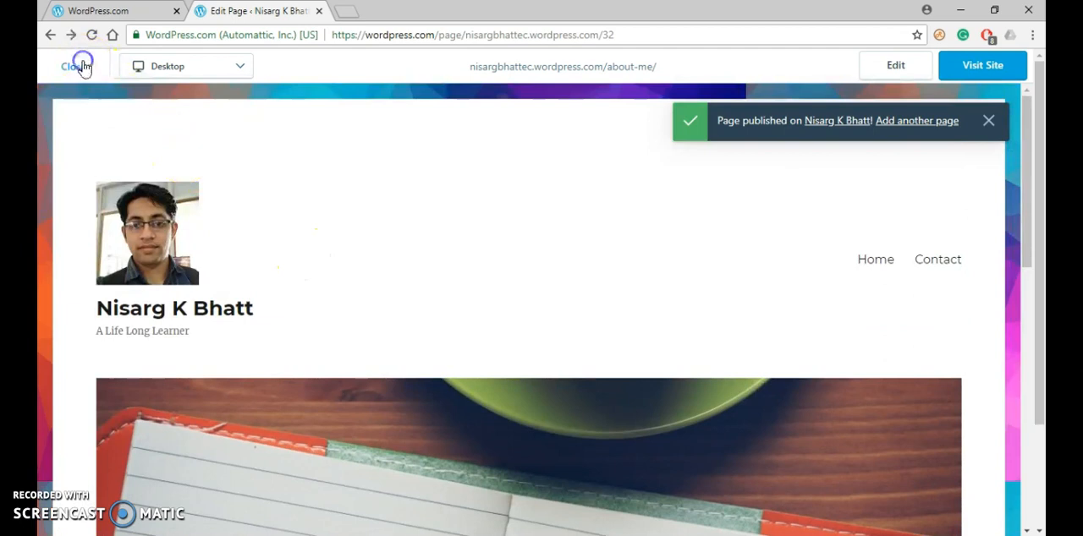
# Leave the editor past the unsaved-changes warning to the Site Pages list showing About Me.
pyautogui.click(75, 66)
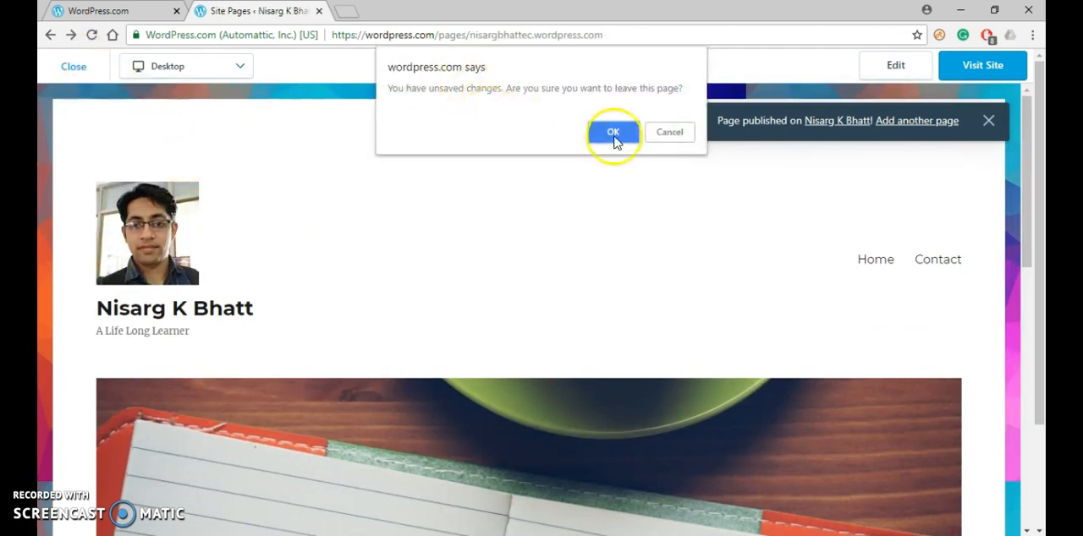
pyautogui.click(612, 132)
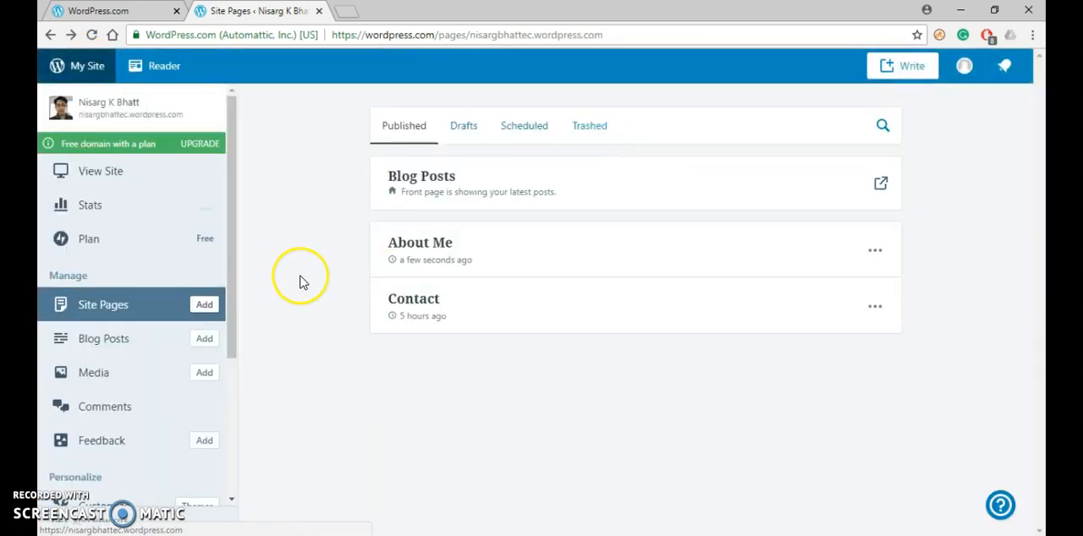
pyautogui.moveTo(274, 262)
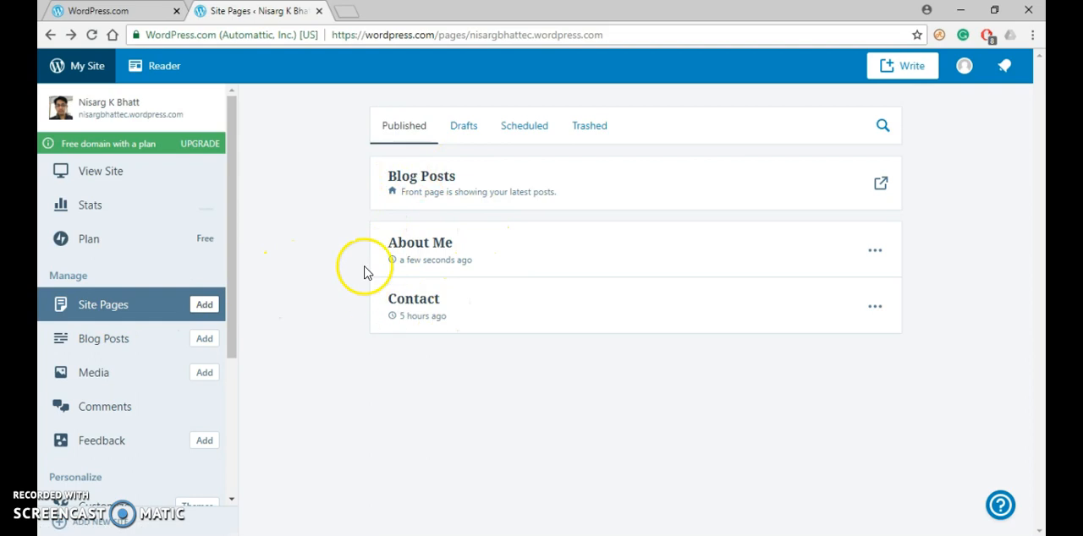
pyautogui.moveTo(453, 250)
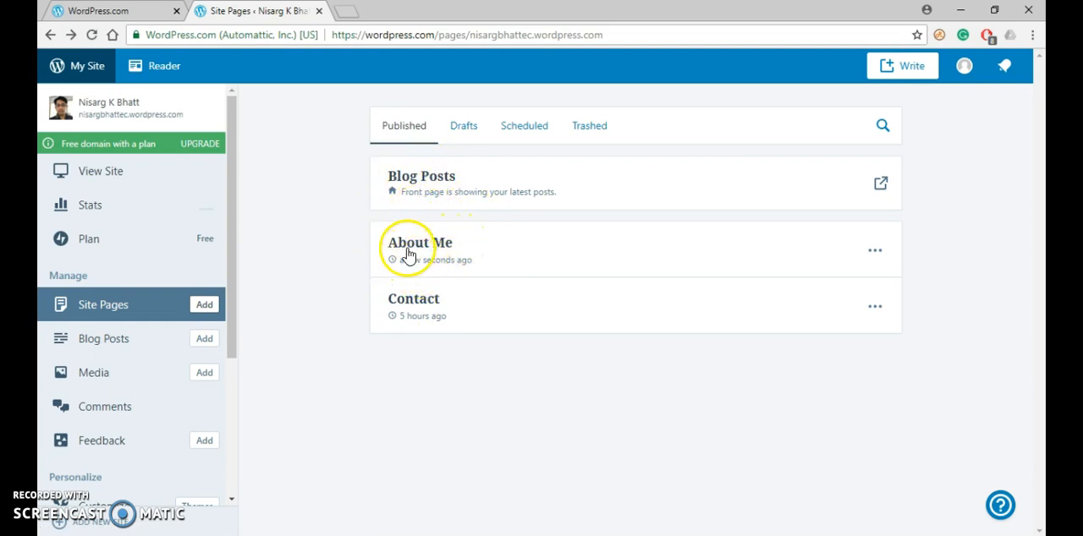
pyautogui.moveTo(332, 220)
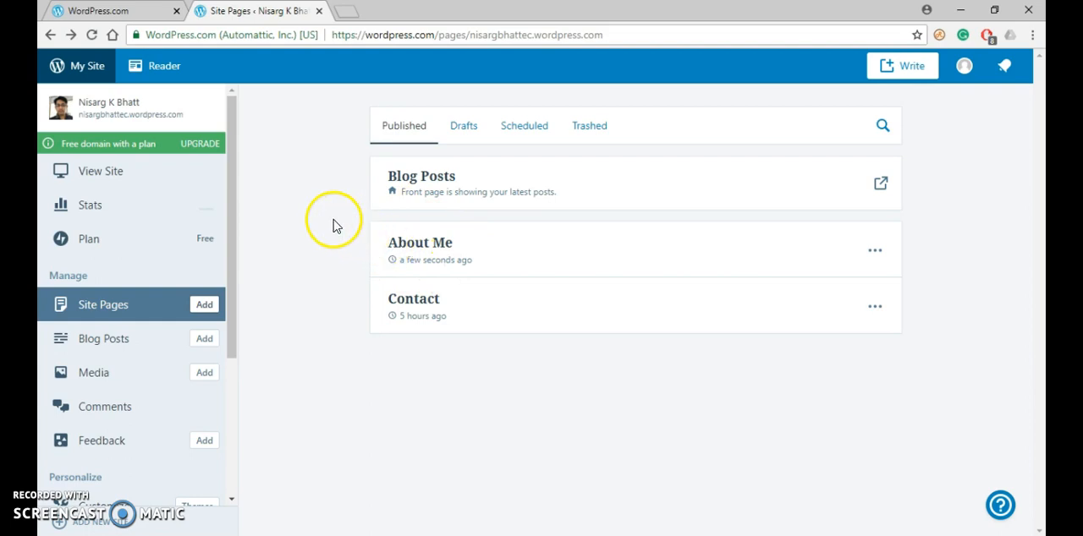
pyautogui.moveTo(101, 171)
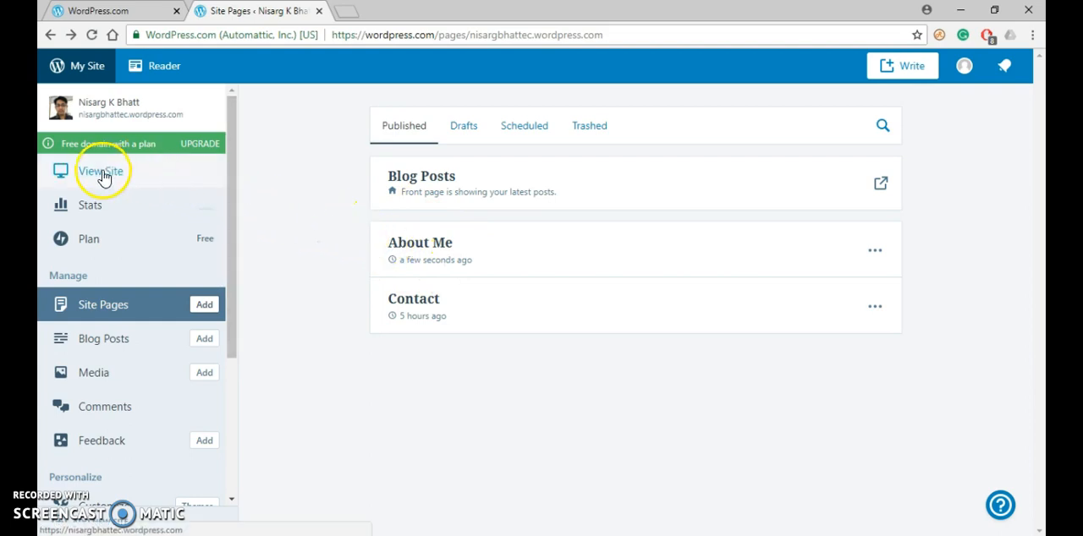
# View the live site, whose header menu still lists only Home and Contact.
pyautogui.click(100, 171)
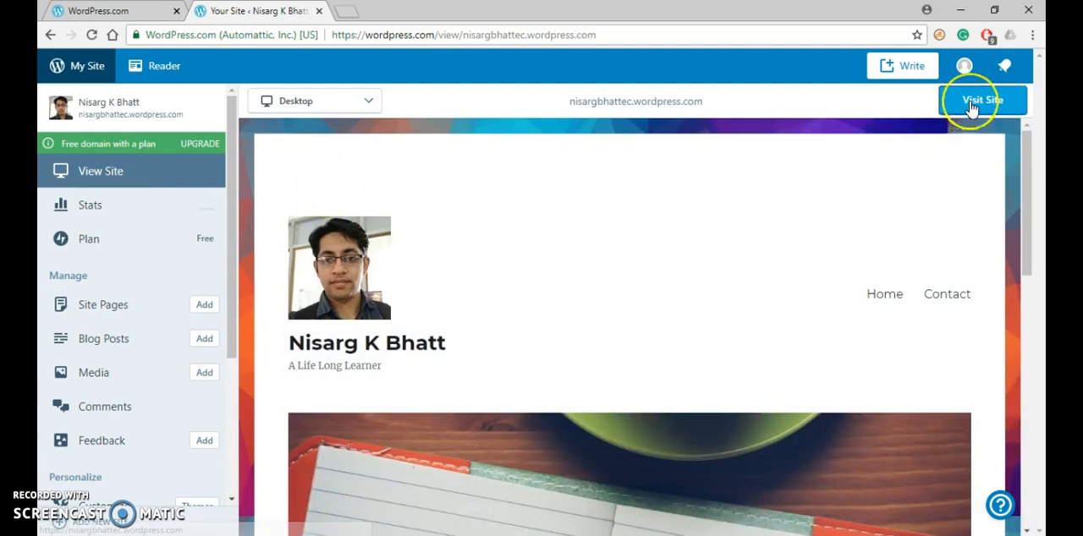
pyautogui.click(981, 100)
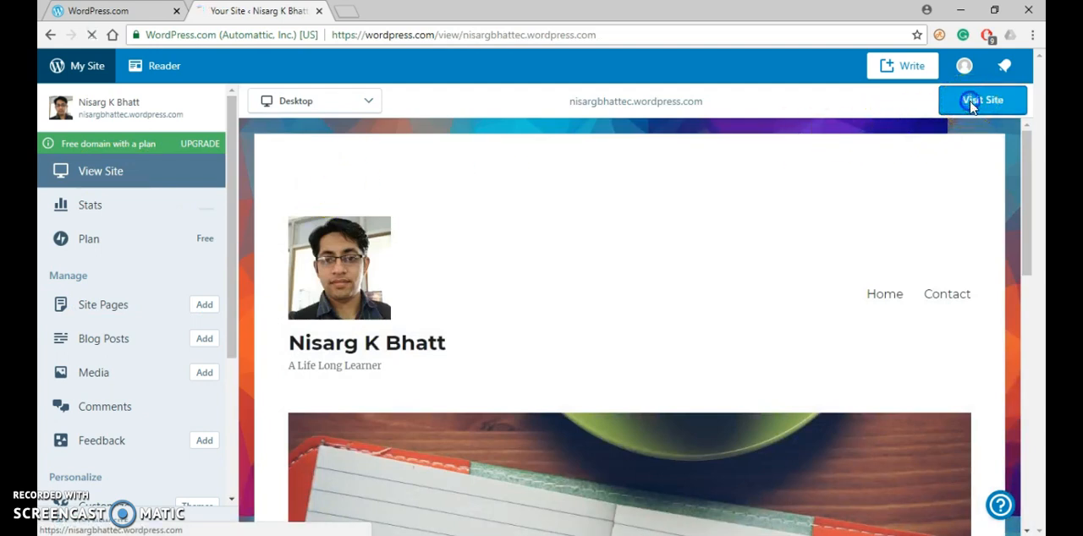
pyautogui.click(981, 99)
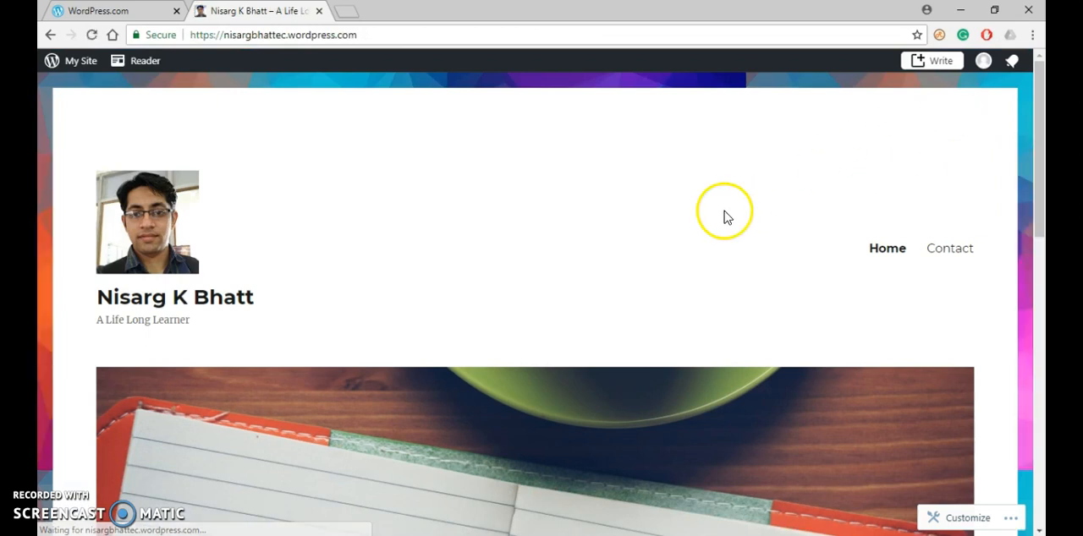
pyautogui.scroll(-3)
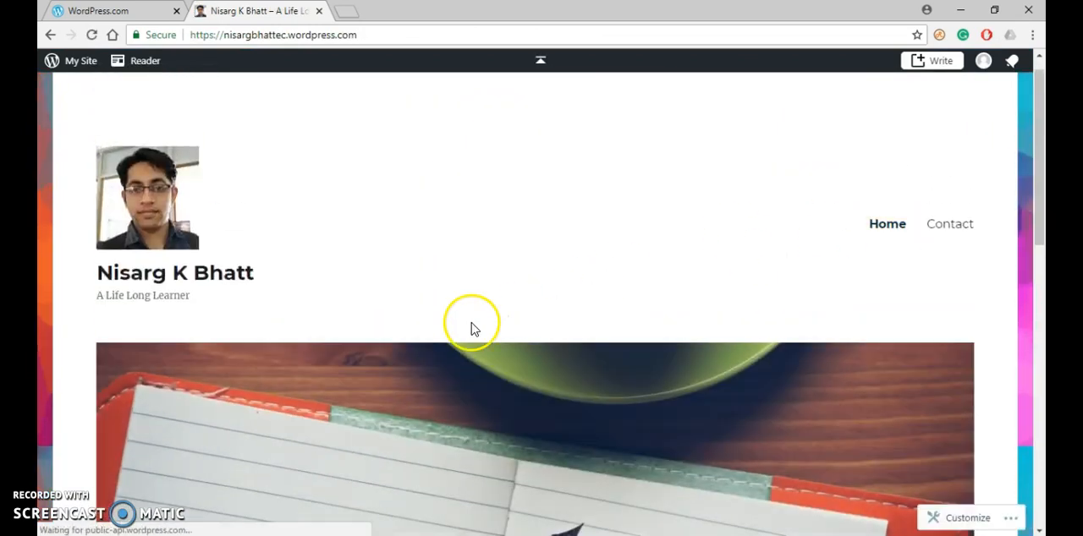
pyautogui.scroll(-3)
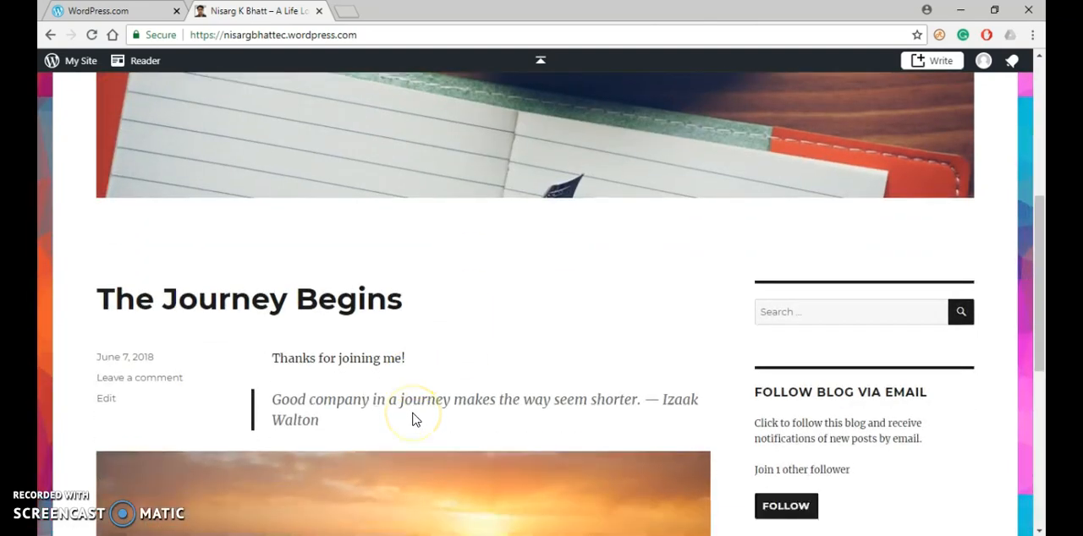
pyautogui.scroll(-3)
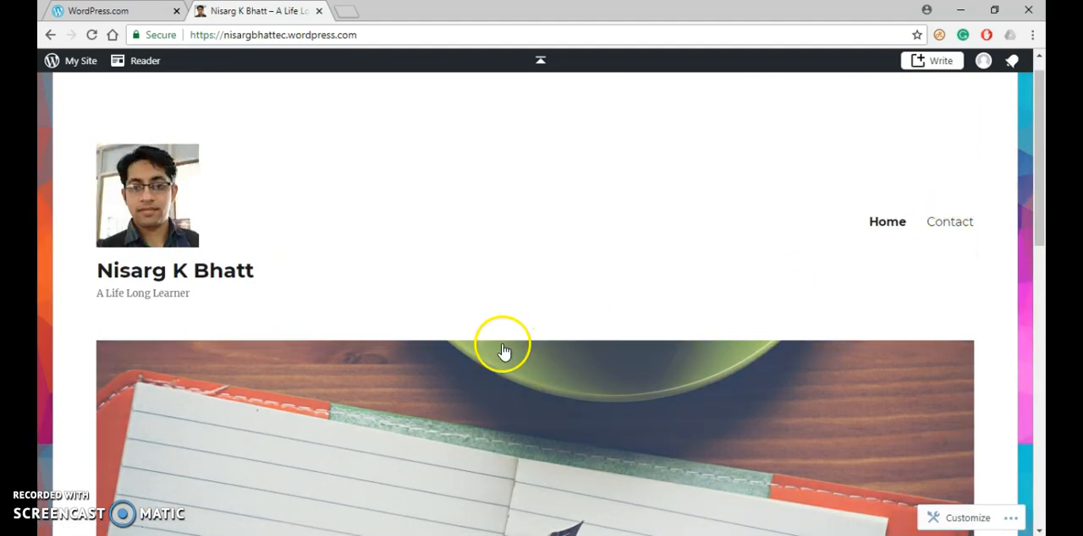
pyautogui.scroll(-3)
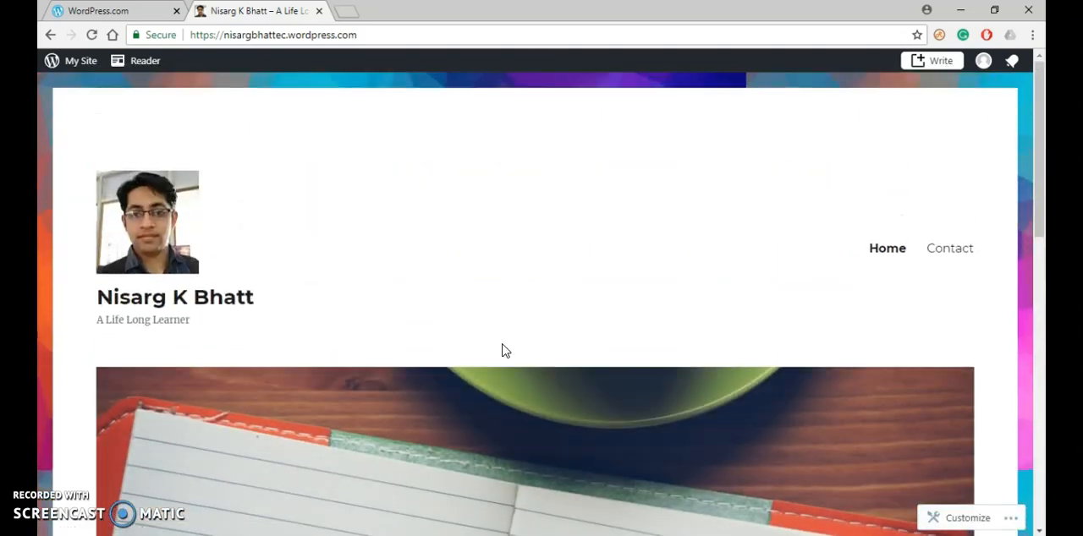
pyautogui.moveTo(731, 262)
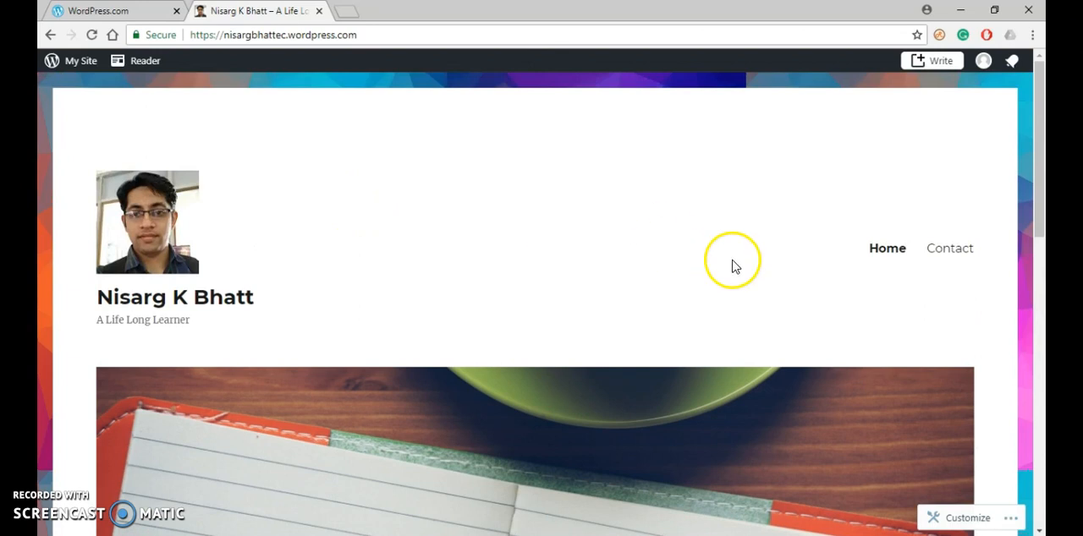
pyautogui.moveTo(856, 288)
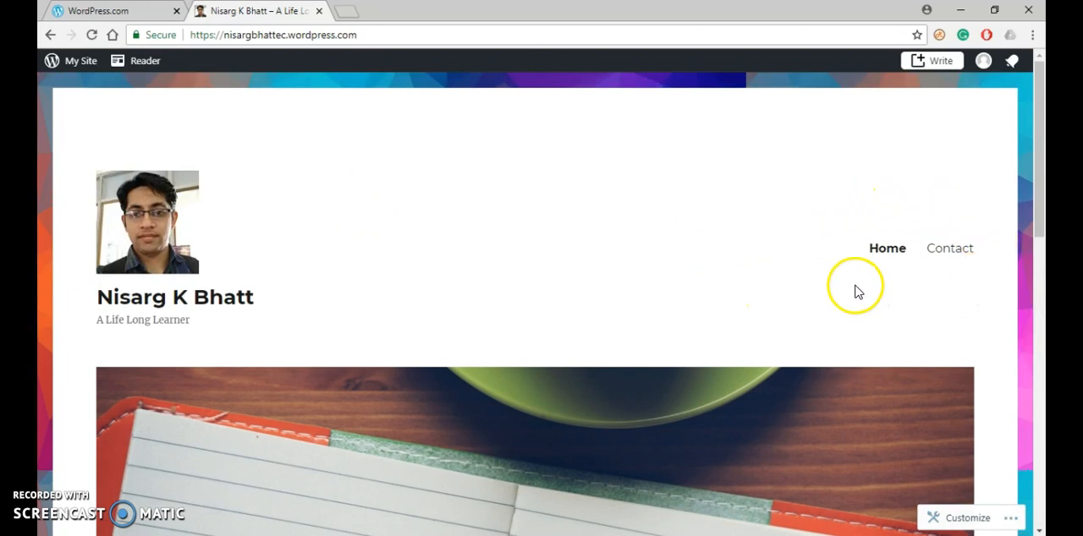
pyautogui.moveTo(966, 287)
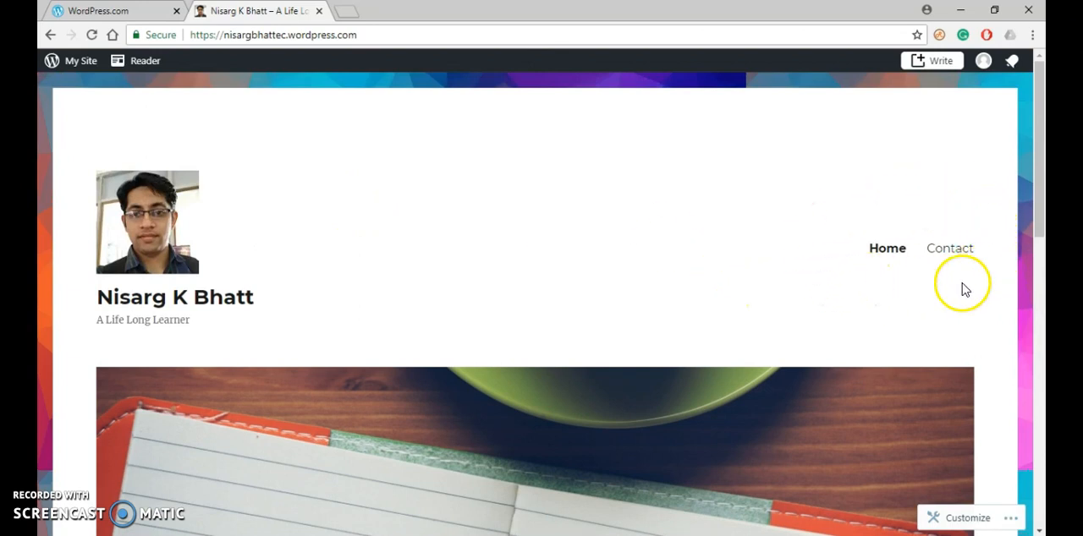
pyautogui.moveTo(102, 71)
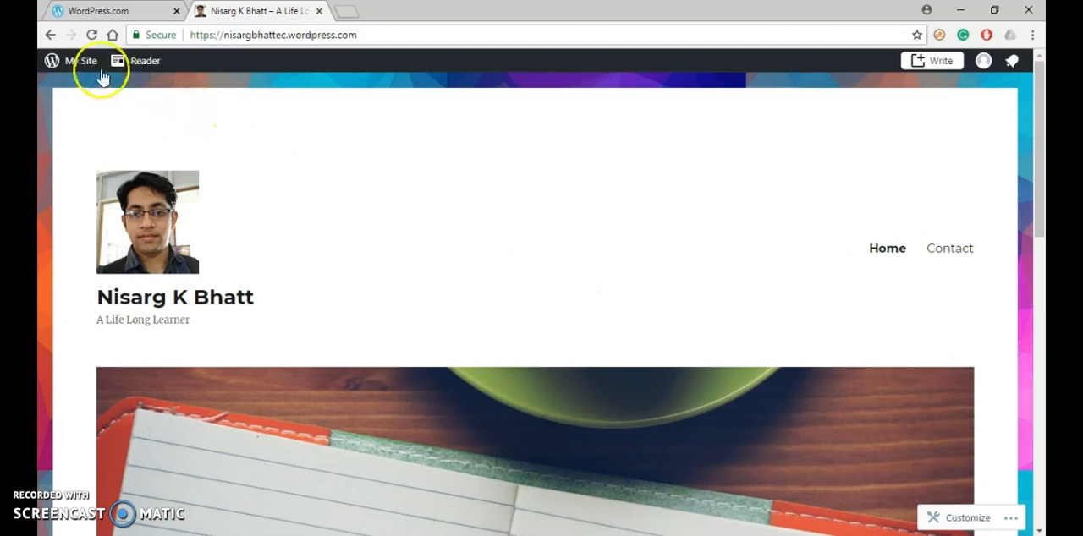
# Enter the Customizer's Menus section and select the Primary menu with Home and Contact.
pyautogui.click(81, 61)
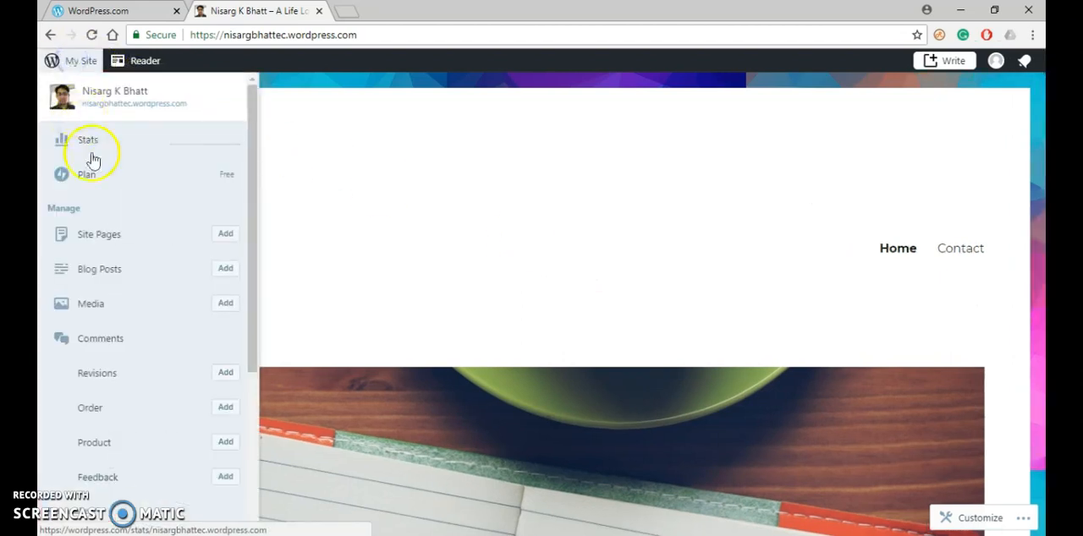
pyautogui.scroll(-3)
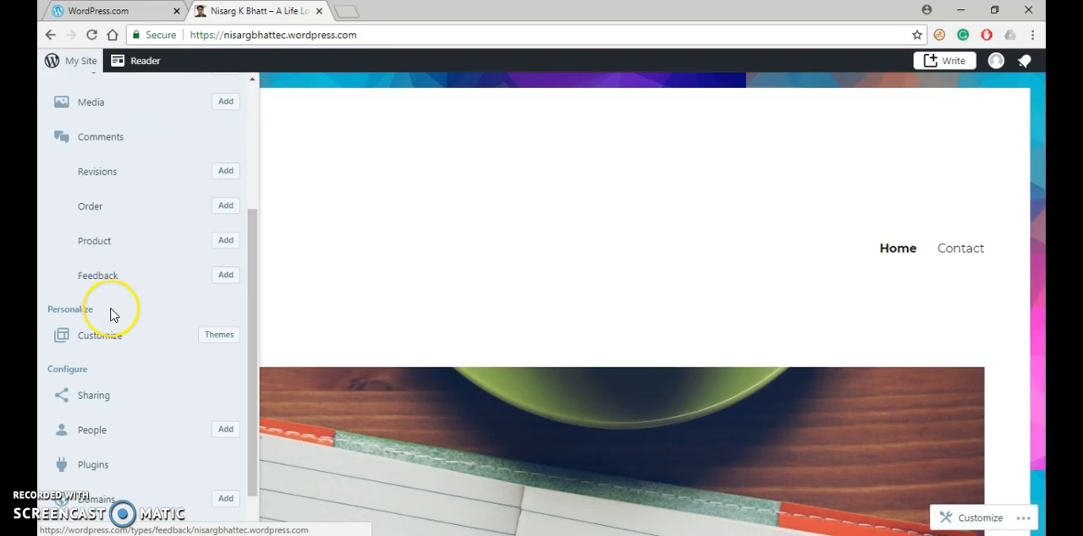
pyautogui.click(98, 335)
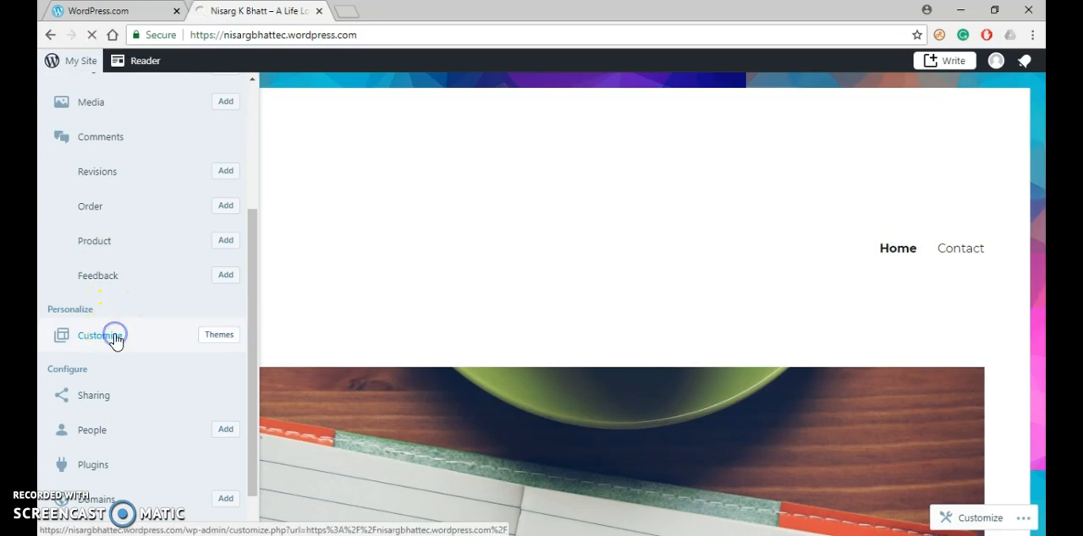
pyautogui.click(95, 335)
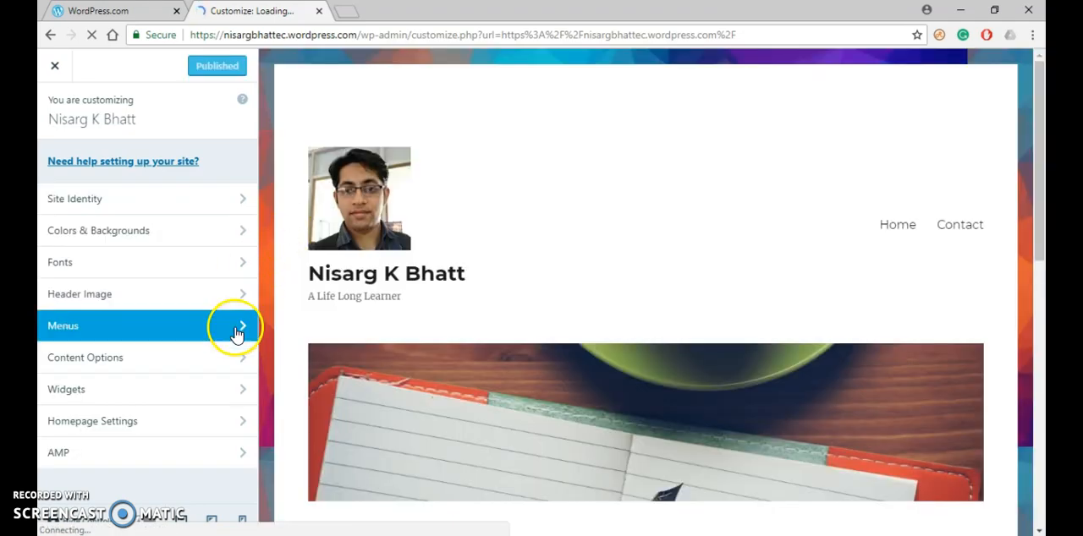
pyautogui.click(237, 325)
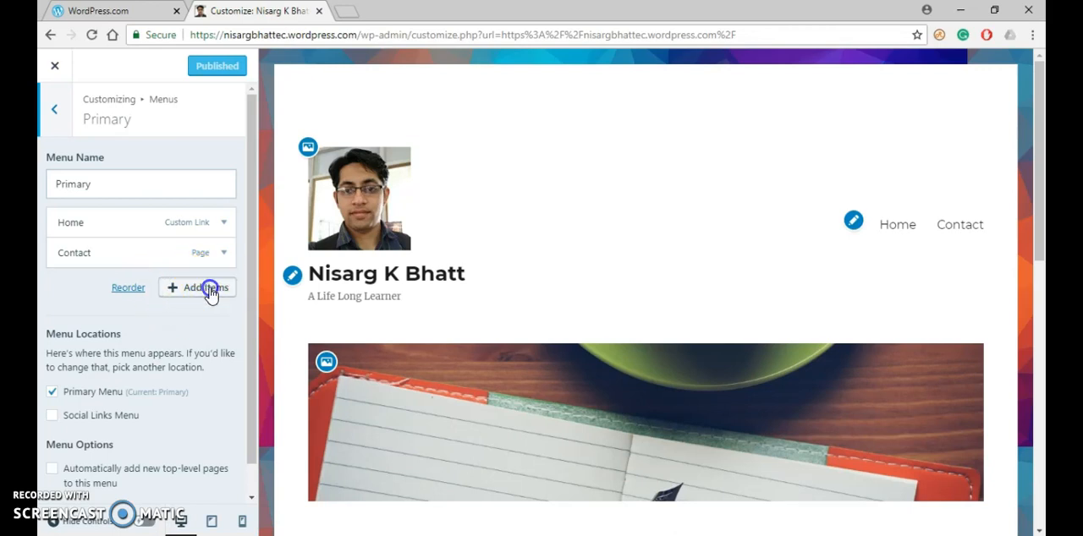
# Add the About Me page to the Primary menu and check it in the preview navigation.
pyautogui.click(206, 287)
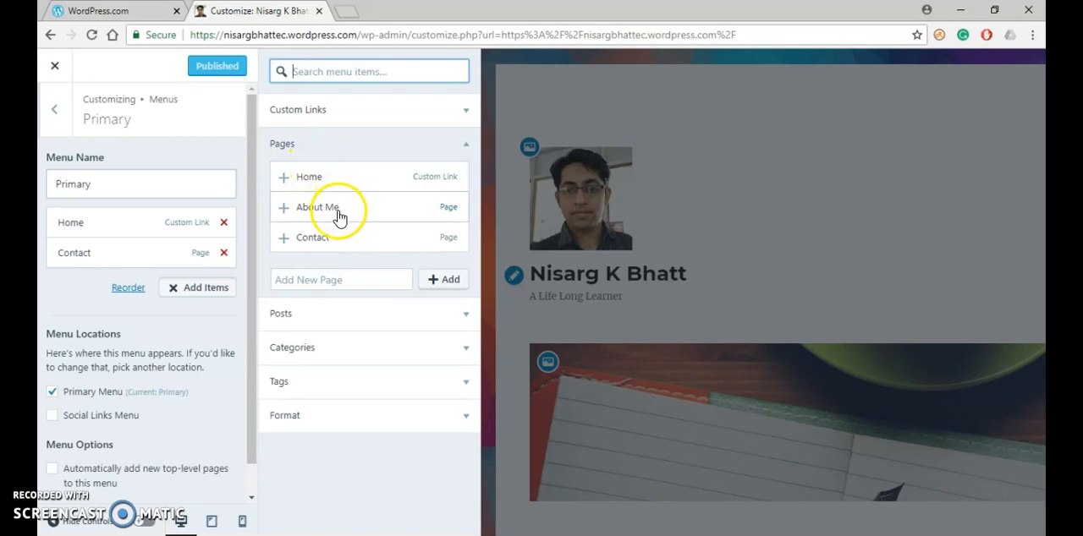
pyautogui.moveTo(306, 214)
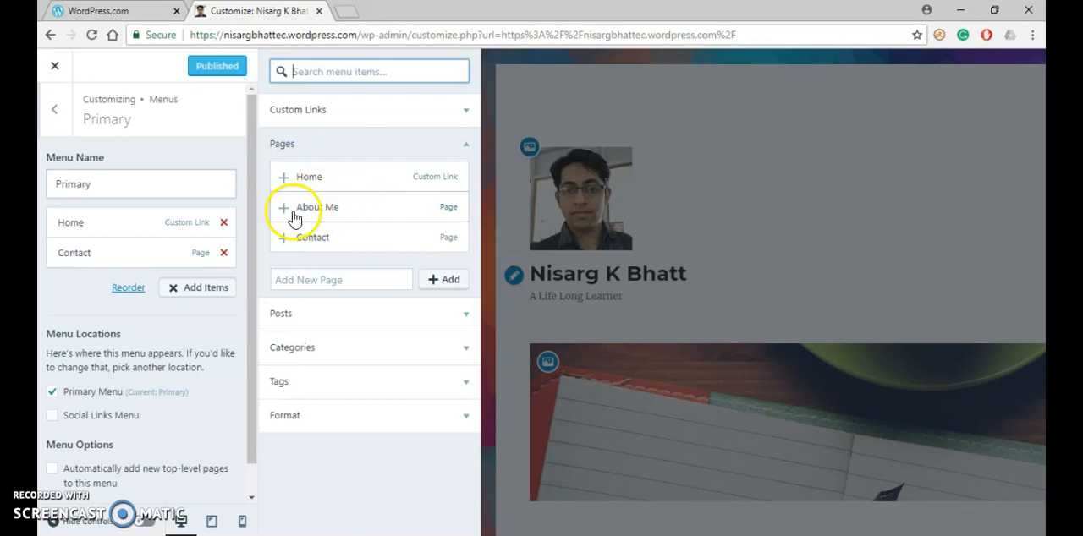
pyautogui.click(284, 207)
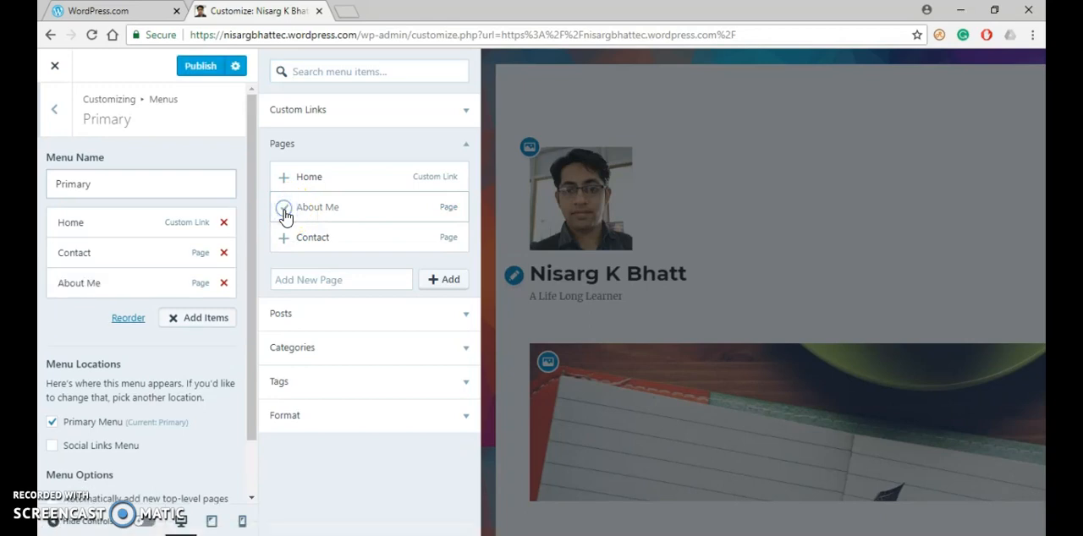
pyautogui.click(284, 207)
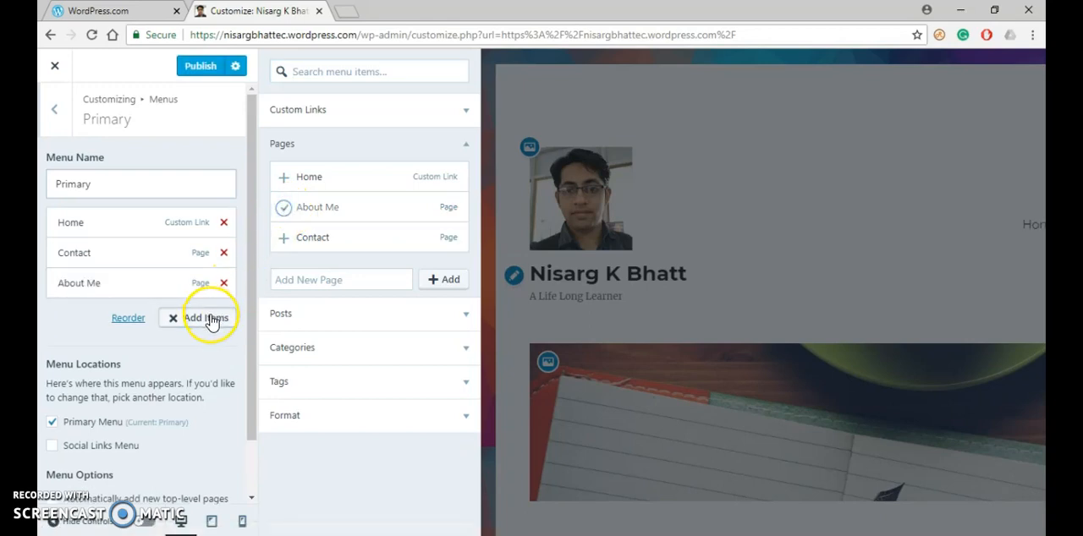
pyautogui.click(206, 318)
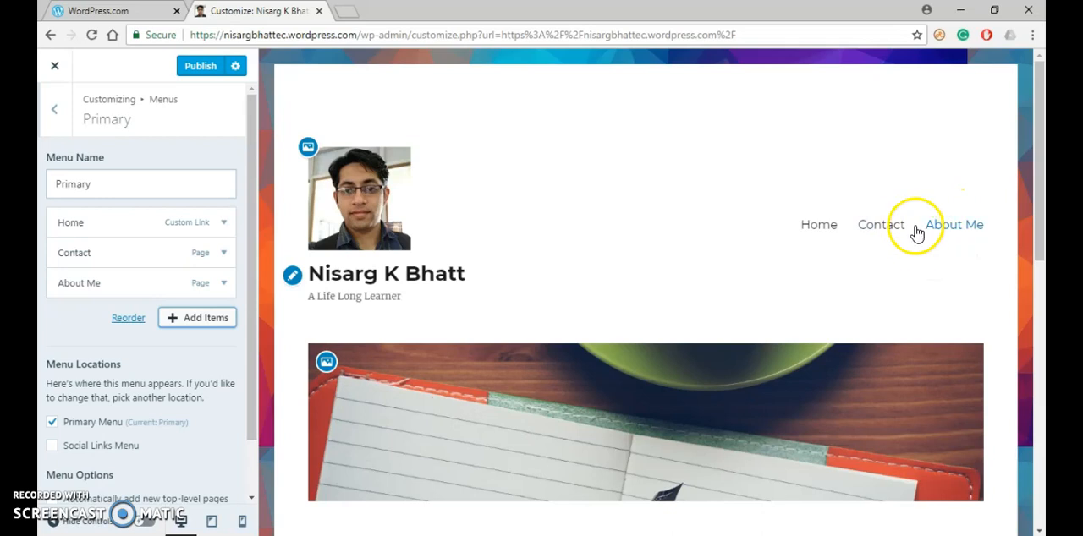
pyautogui.moveTo(951, 251)
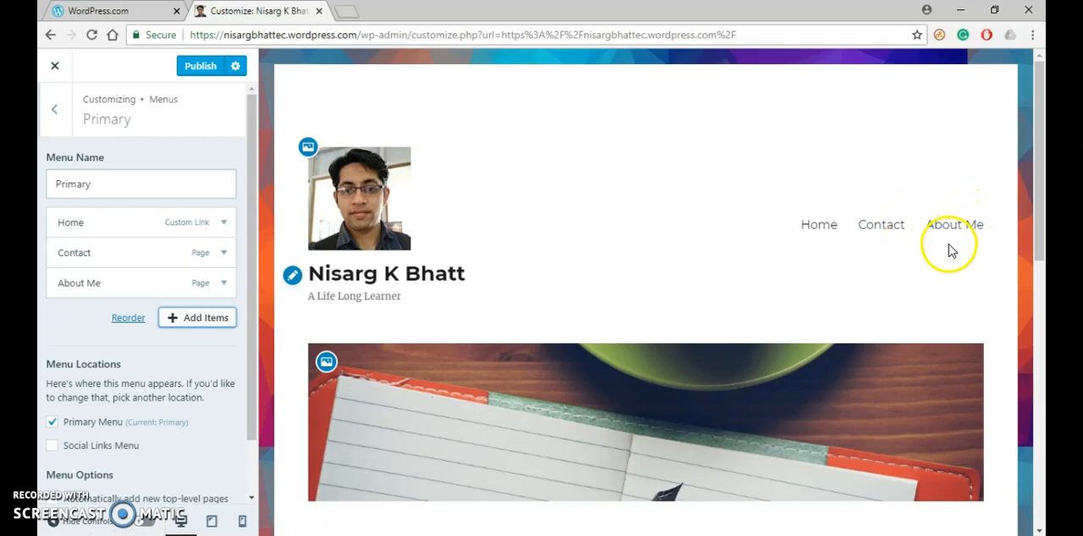
pyautogui.scroll(-3)
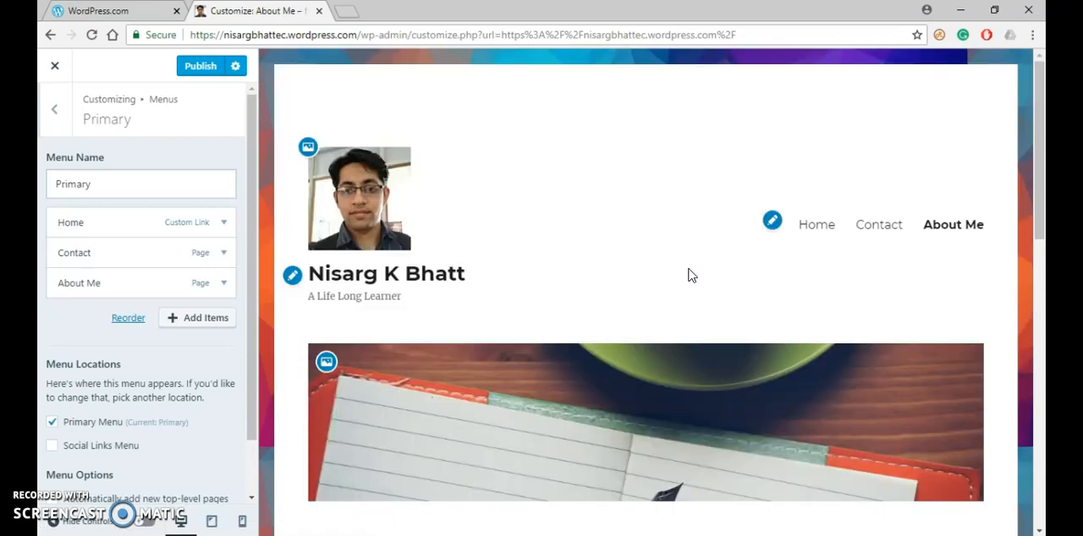
pyautogui.scroll(-3)
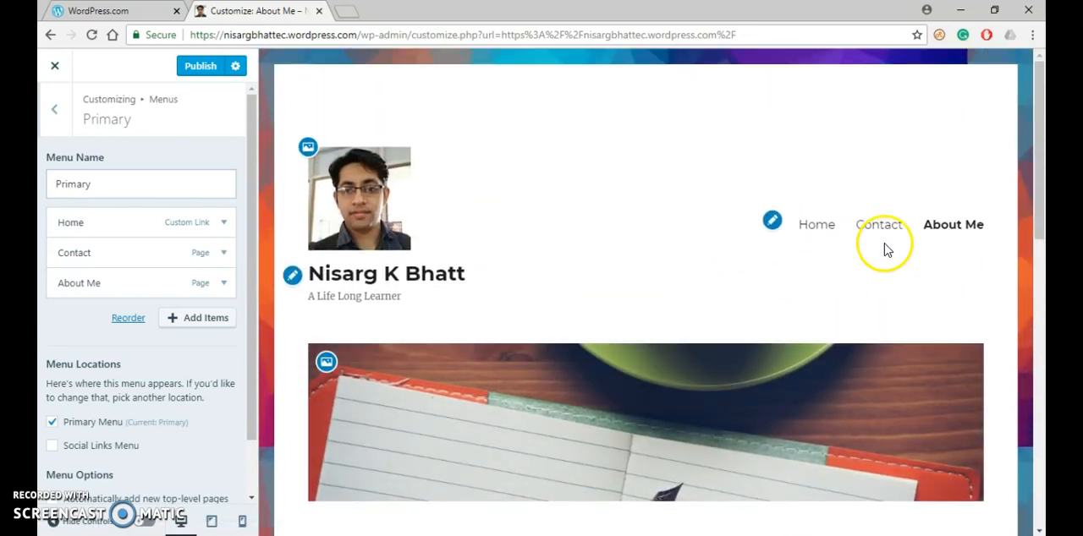
pyautogui.moveTo(953, 223)
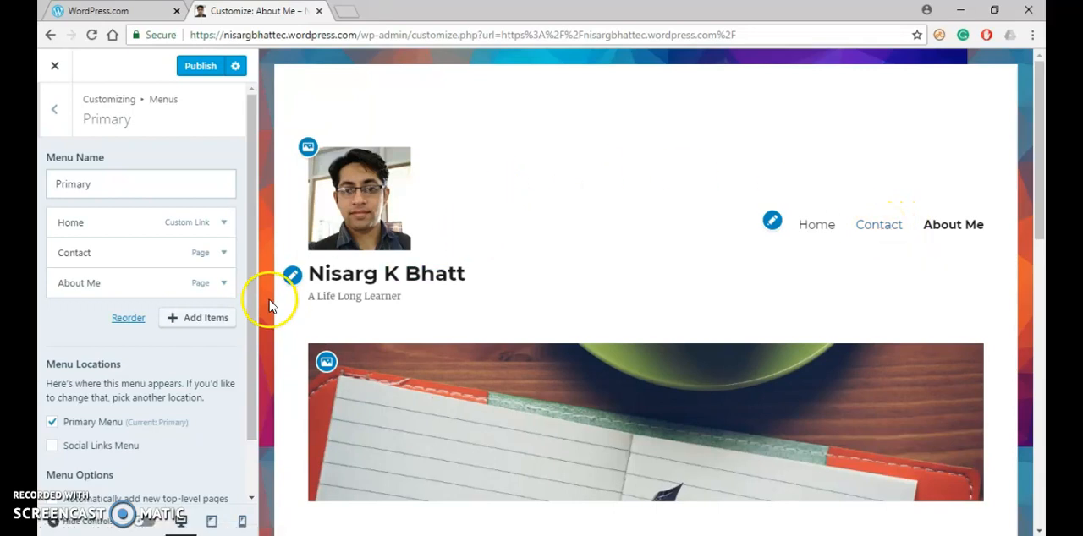
pyautogui.moveTo(152, 319)
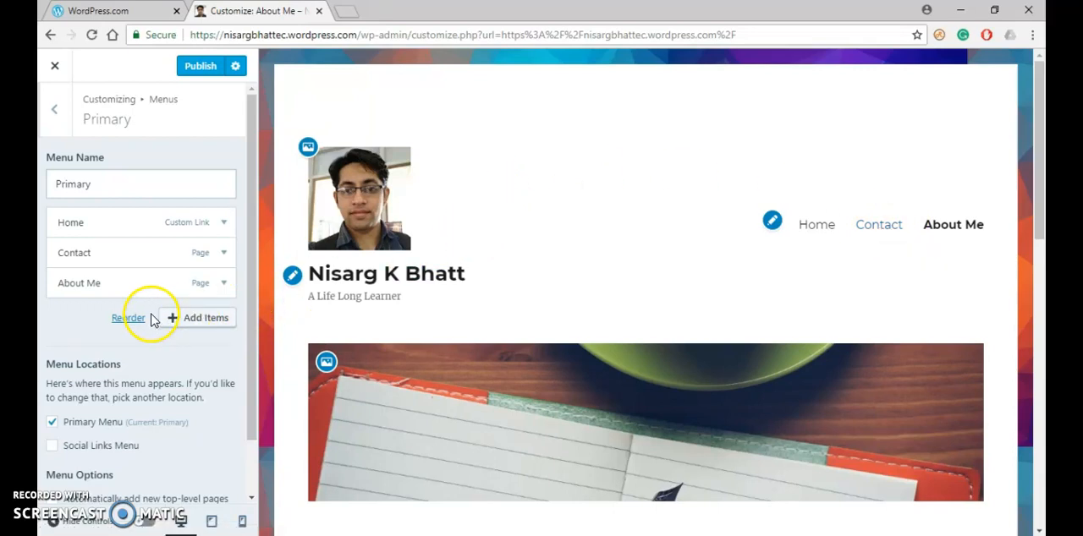
# Reorder the Primary menu so About Me sits between Home and Contact.
pyautogui.click(128, 318)
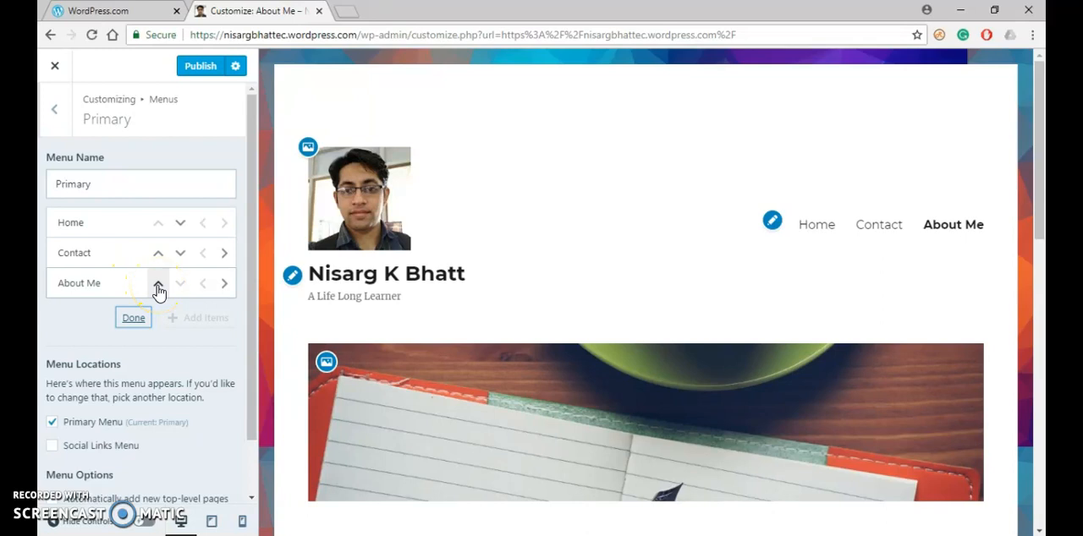
pyautogui.click(157, 285)
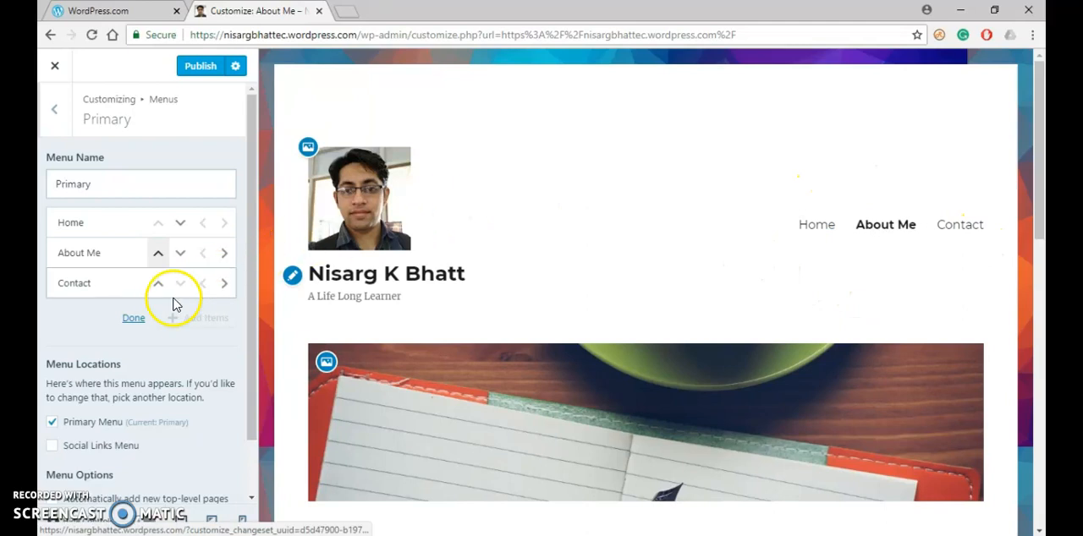
pyautogui.click(127, 319)
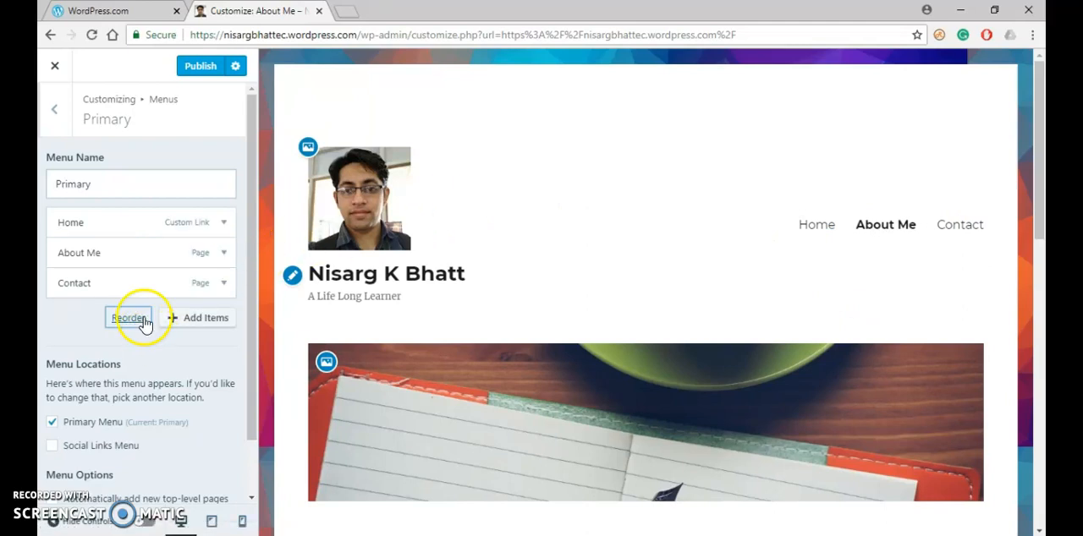
pyautogui.moveTo(178, 115)
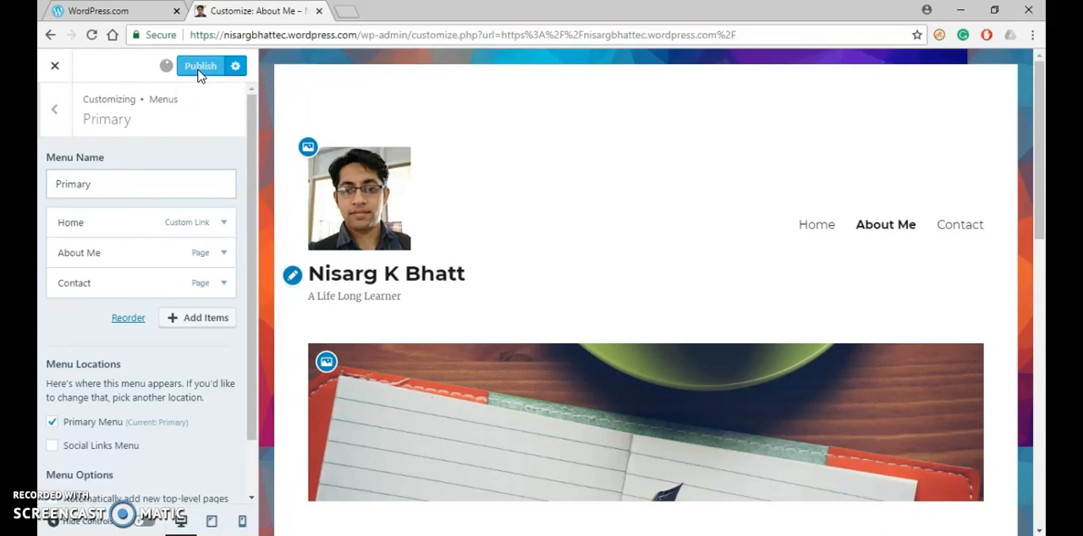
# Publish the menu changes and visit About Me from the live site's Home, About Me, Contact menu.
pyautogui.click(199, 64)
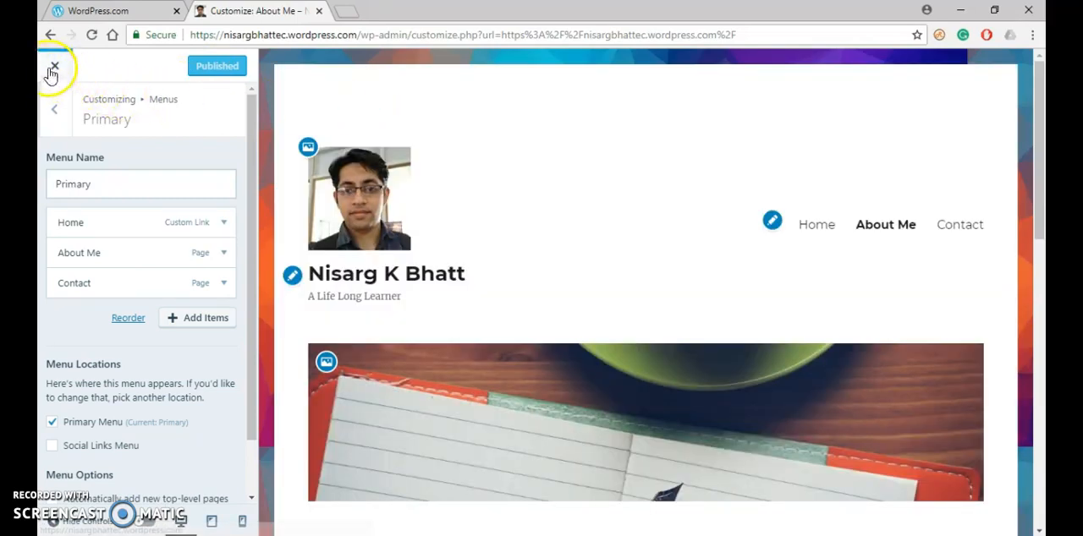
pyautogui.click(54, 66)
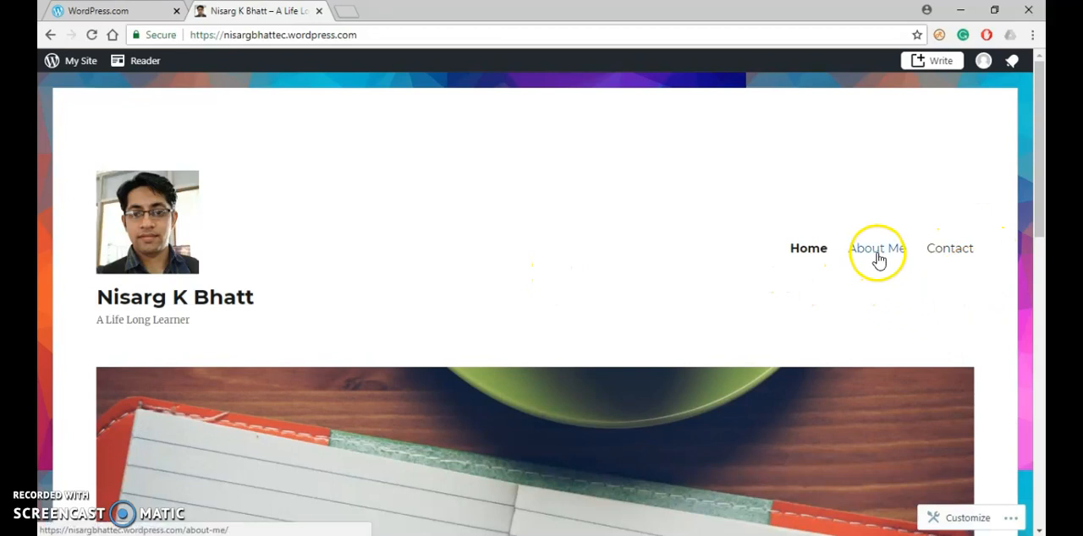
pyautogui.click(876, 247)
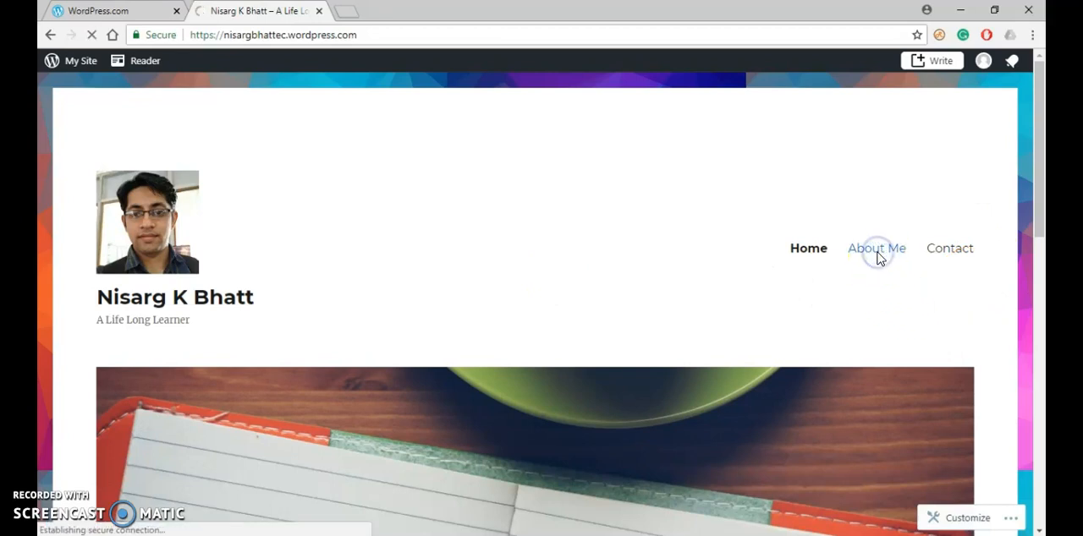
pyautogui.click(877, 247)
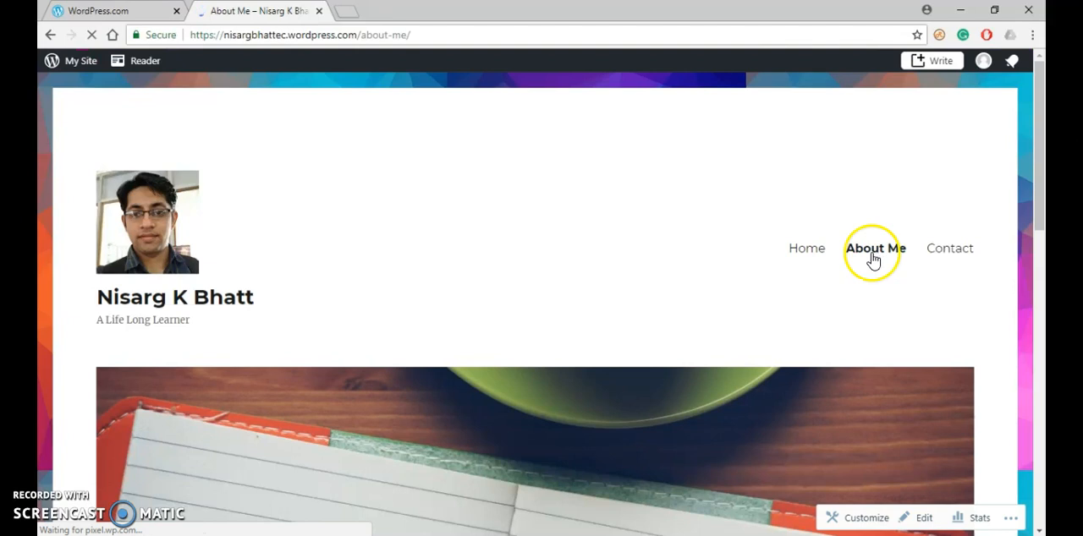